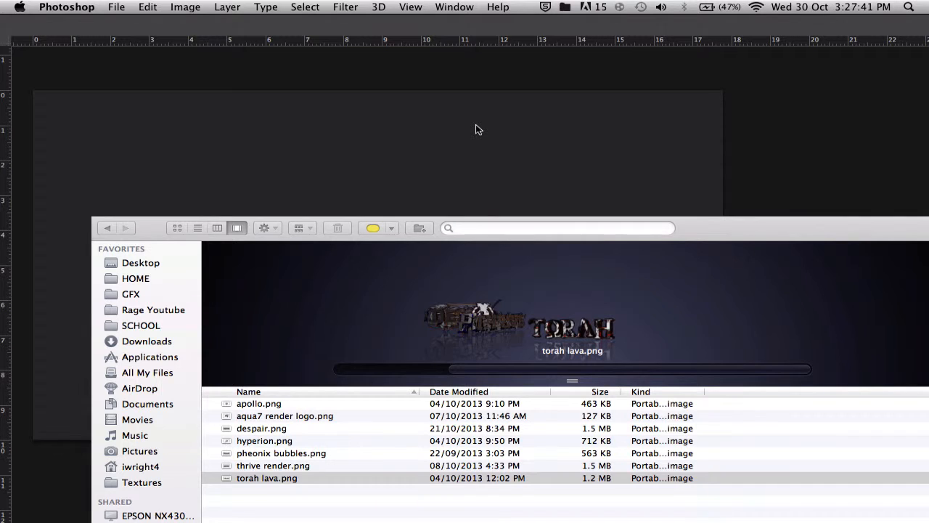
mouse_move(504, 224)
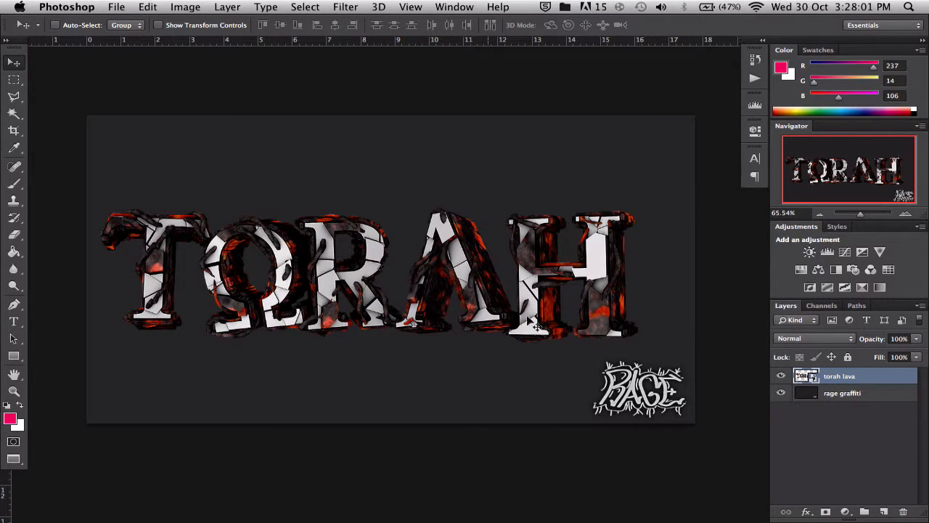
Add a Brightness/Contrast adjustment layer above torah lava, leaving both values at 0.
click(811, 252)
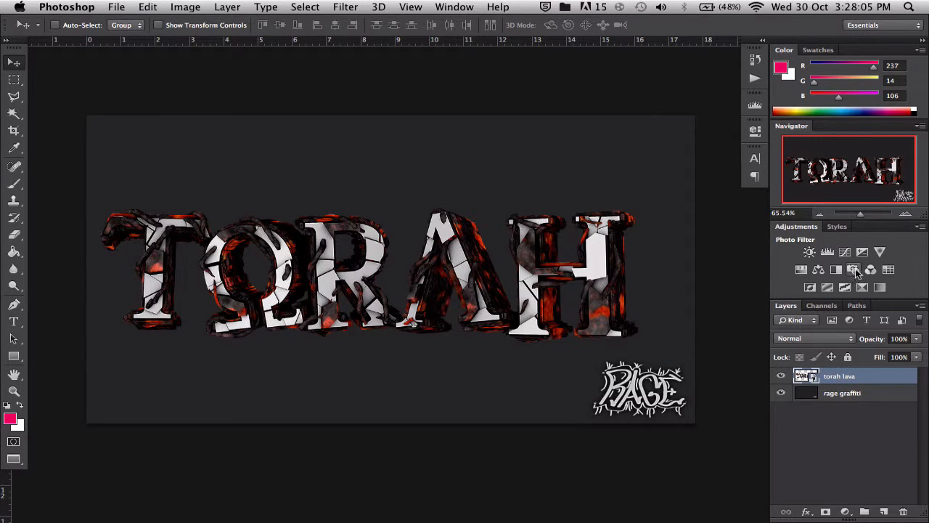
click(854, 269)
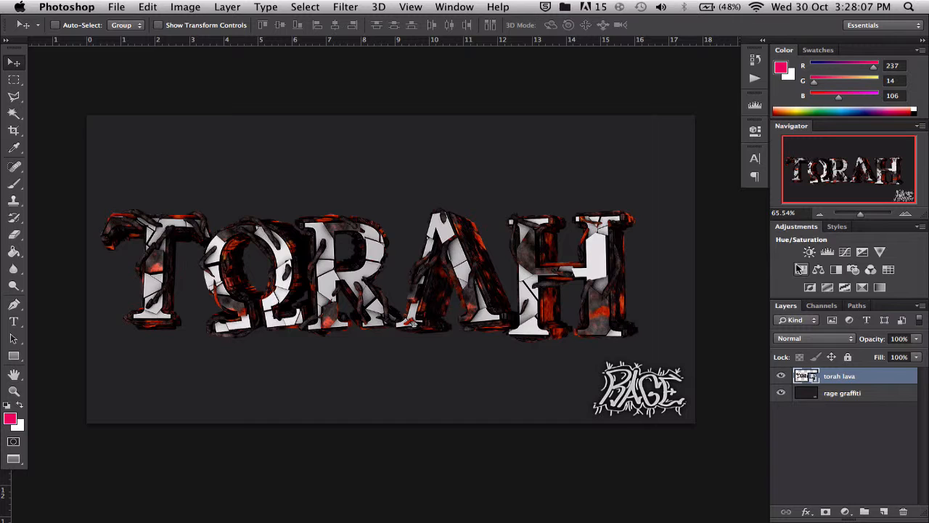
click(828, 253)
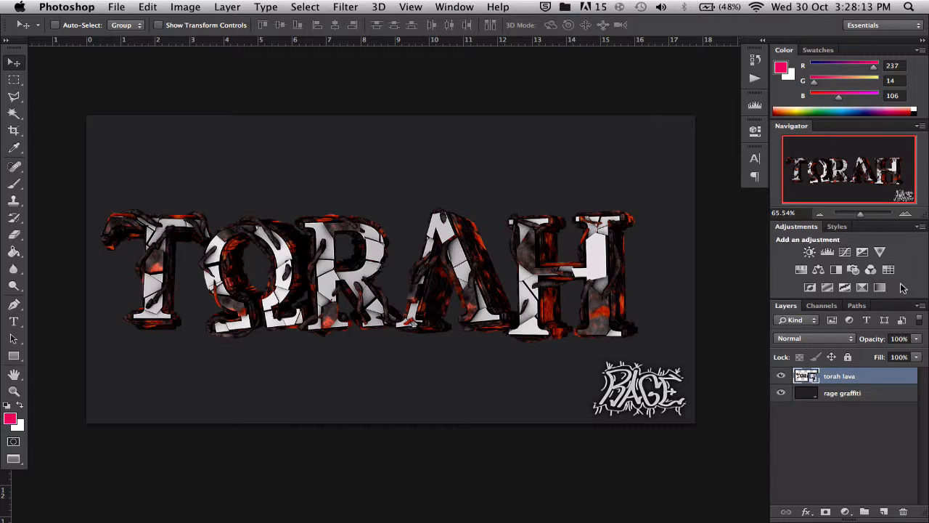
mouse_move(883, 261)
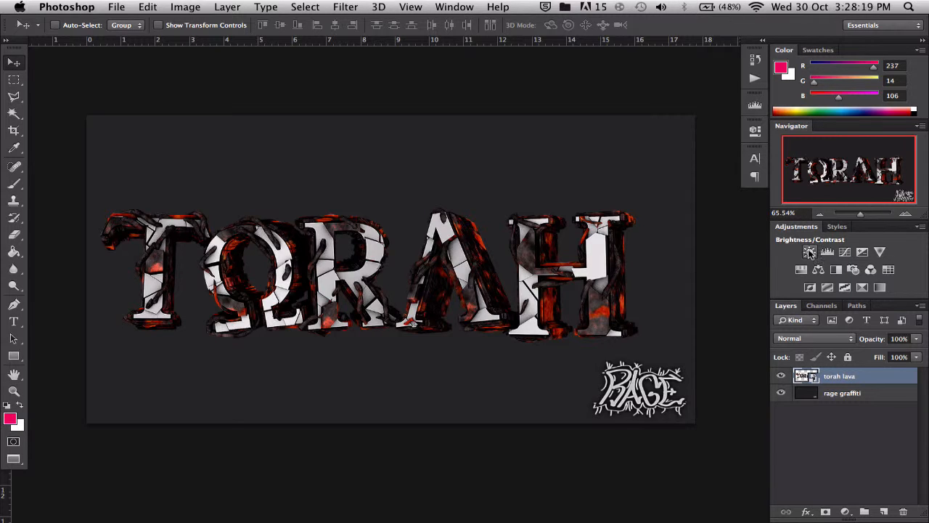
click(810, 253)
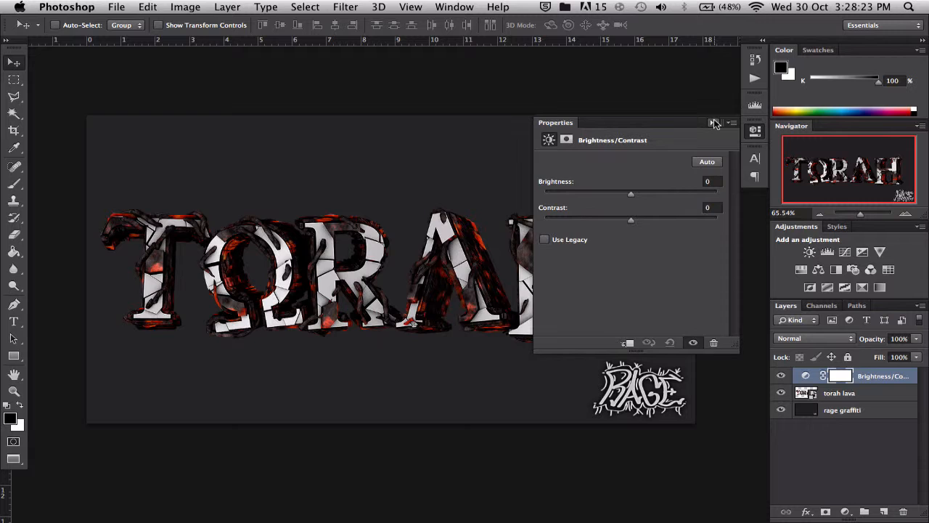
Add a Curves layer and shape a gentle S-curve: shadows slightly lowered, highlights raised for contrast.
click(715, 122)
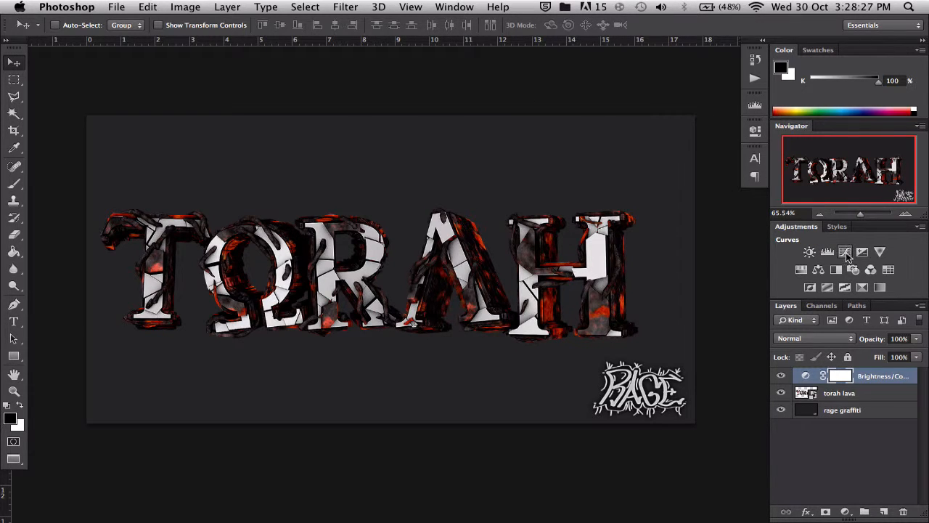
click(828, 253)
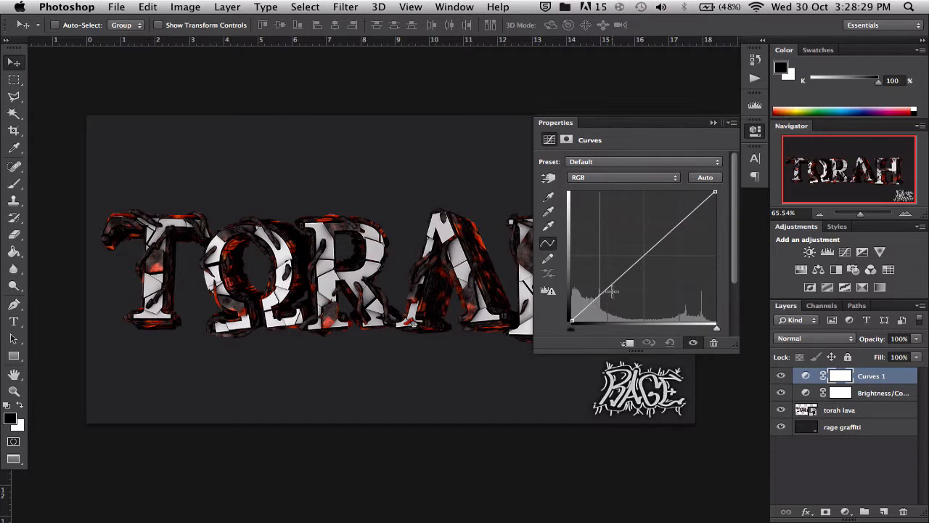
drag(610, 290, 610, 283)
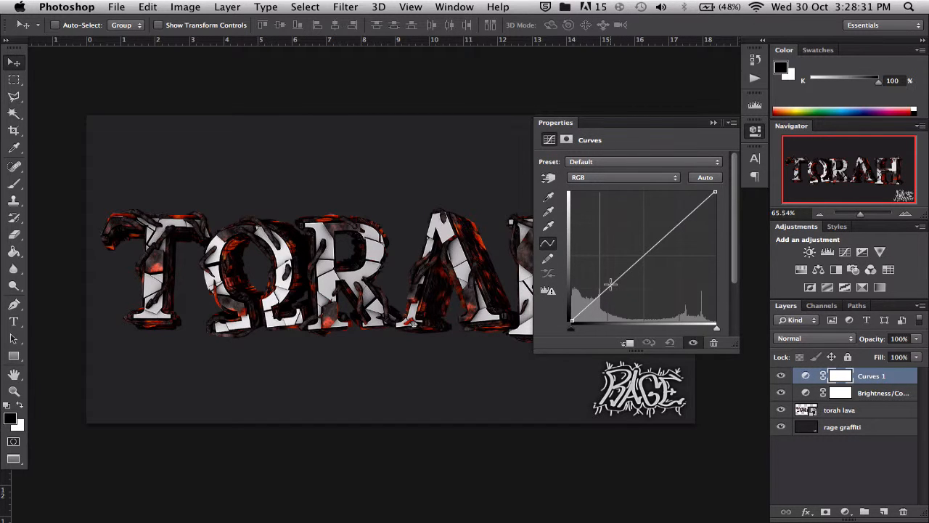
drag(609, 283, 626, 268)
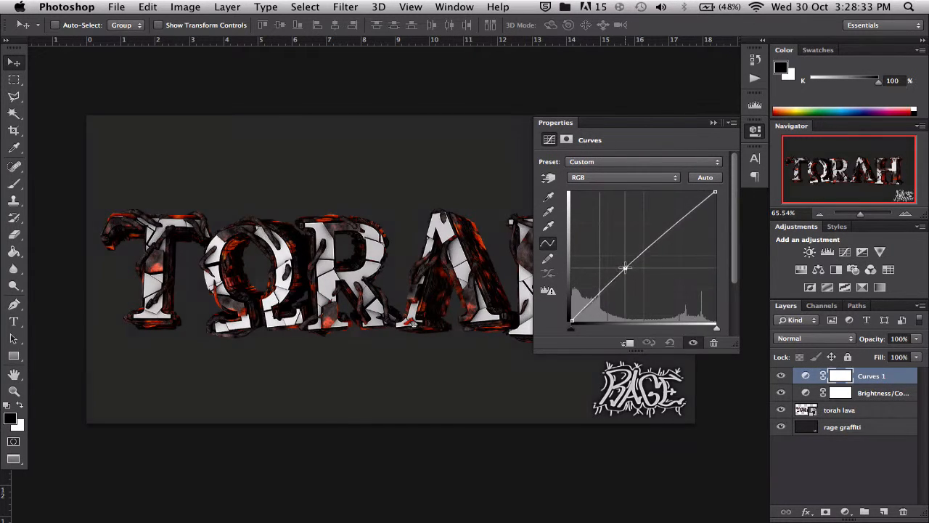
drag(616, 268, 616, 235)
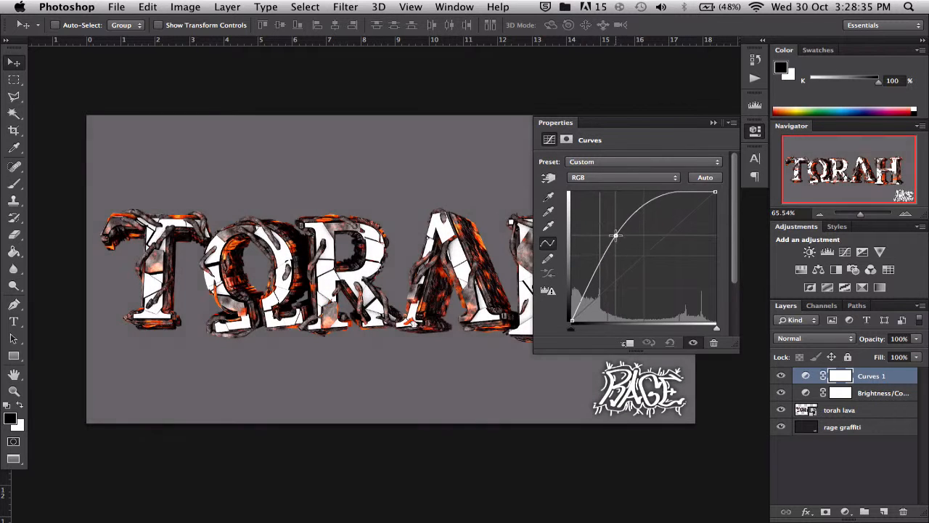
drag(616, 235, 618, 290)
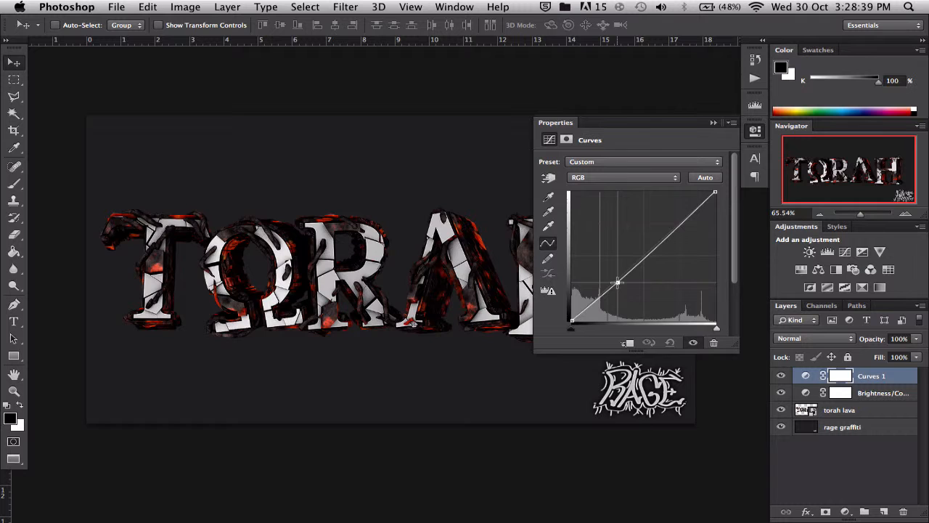
drag(618, 283, 617, 289)
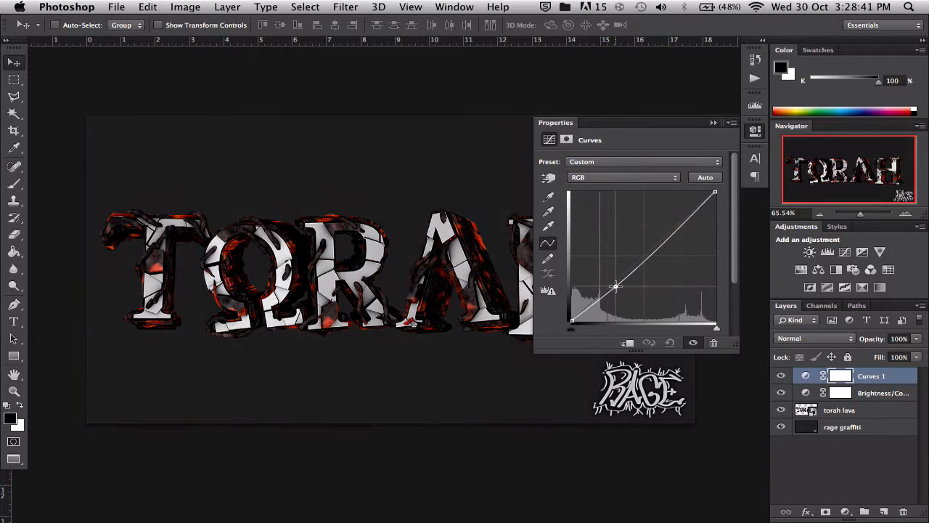
drag(616, 287, 668, 233)
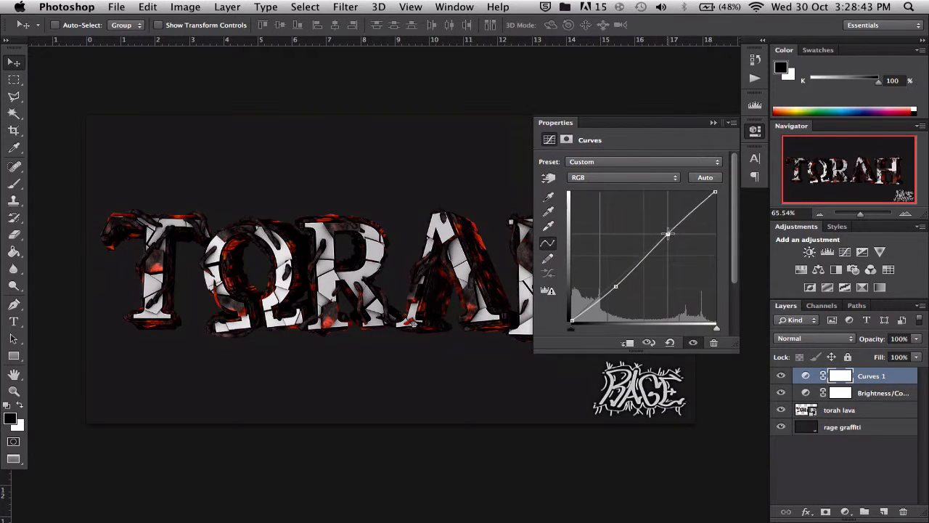
drag(668, 233, 671, 227)
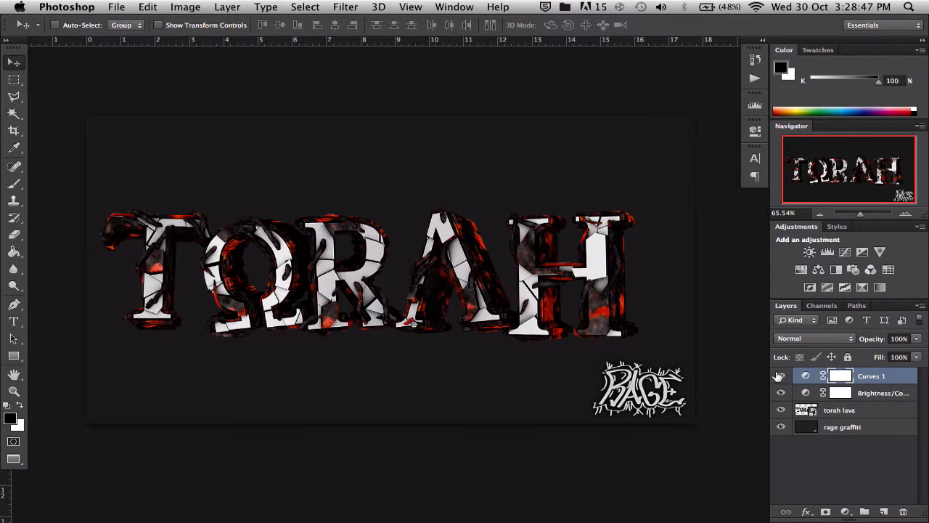
Delete the Brightness/Contrast layer, toggle Curves 1 to compare, and leave Curves 1 selected.
click(883, 392)
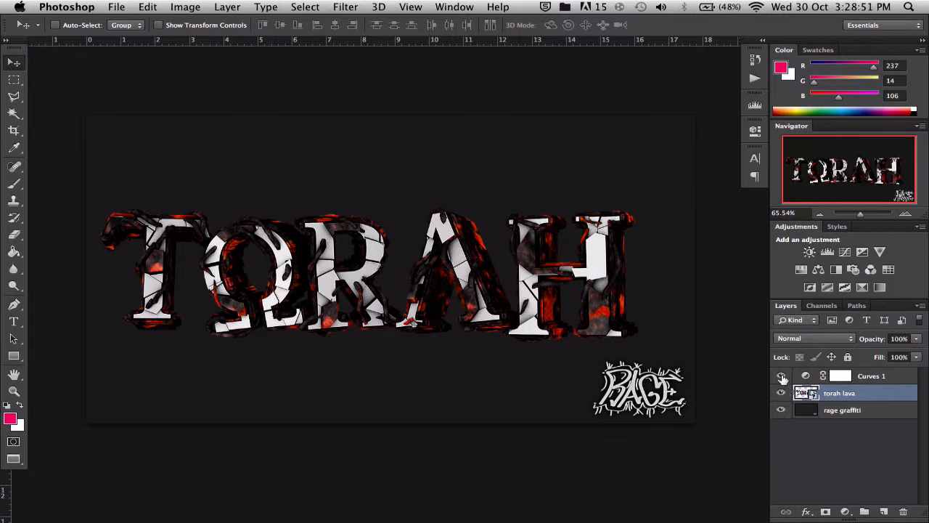
click(781, 392)
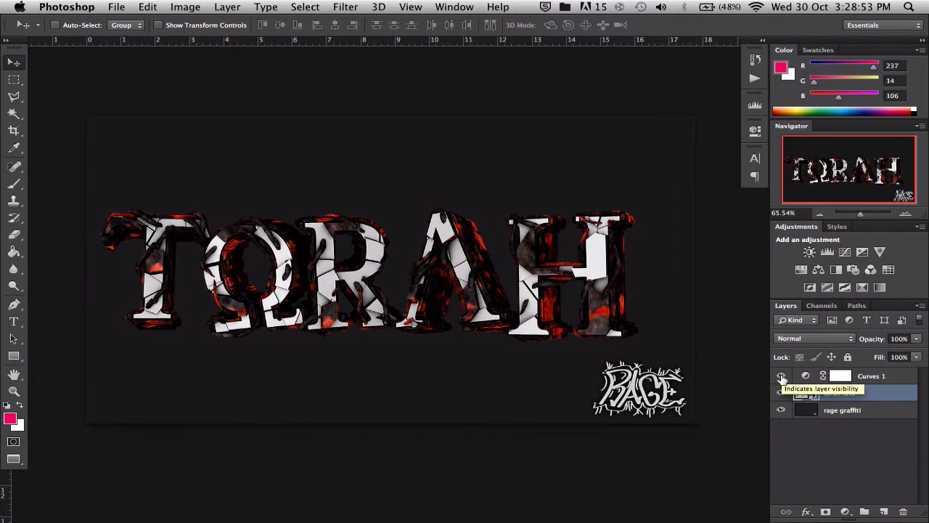
click(781, 375)
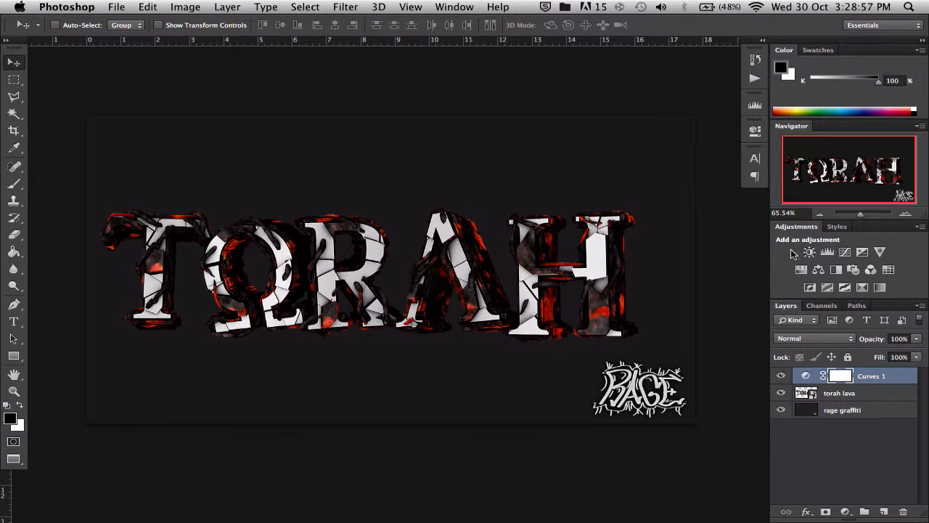
mouse_move(810, 252)
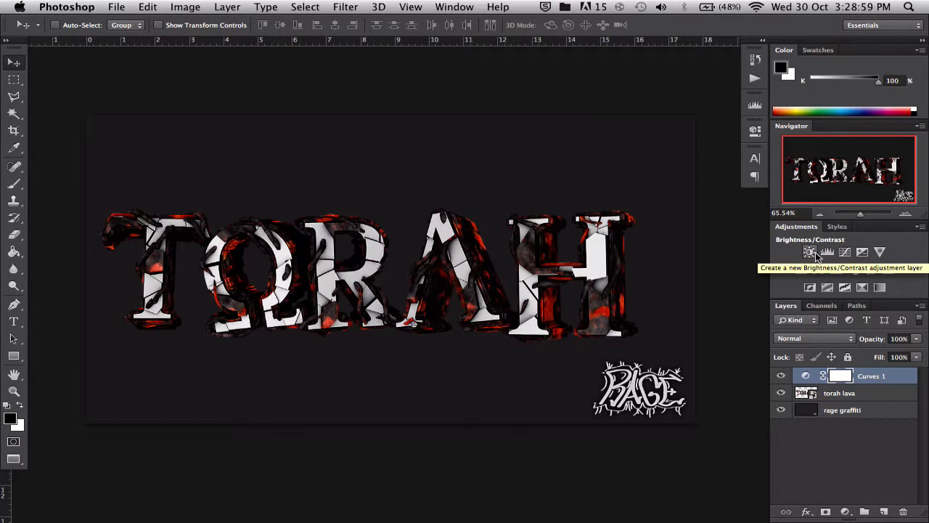
Add a new Brightness/Contrast layer, settle contrast around 10 and sweep the brightness slider.
click(811, 253)
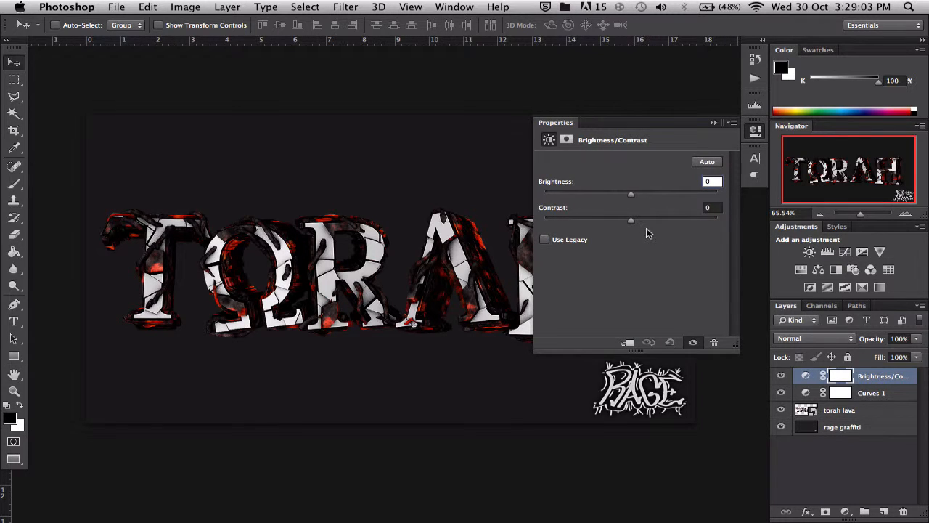
drag(630, 218, 646, 218)
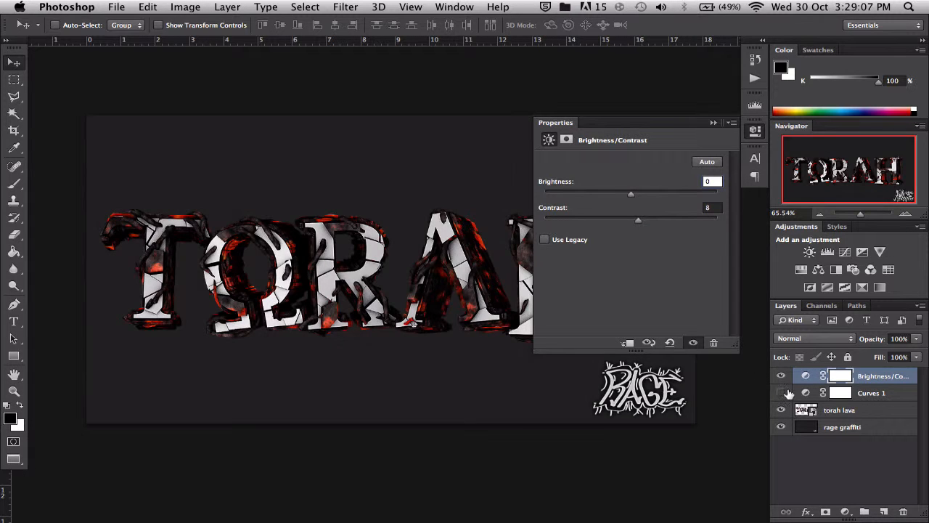
drag(639, 219, 668, 219)
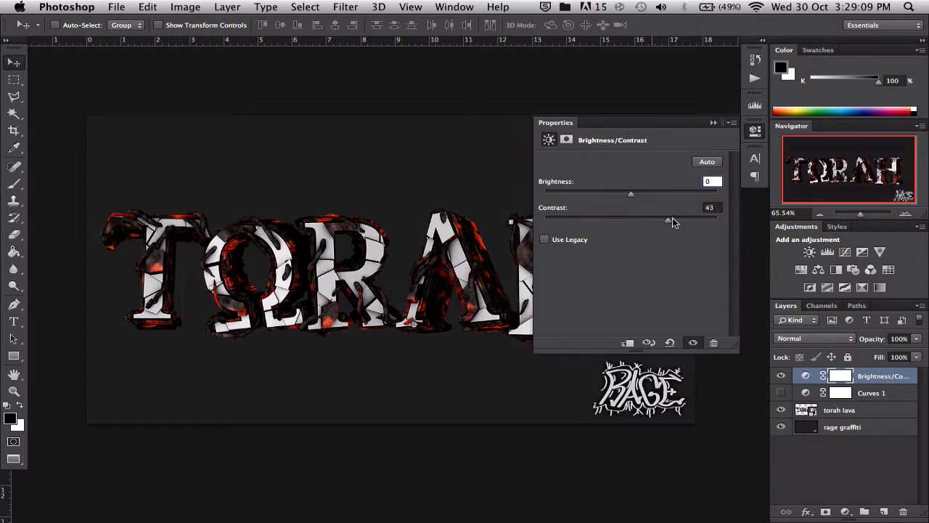
drag(668, 218, 559, 218)
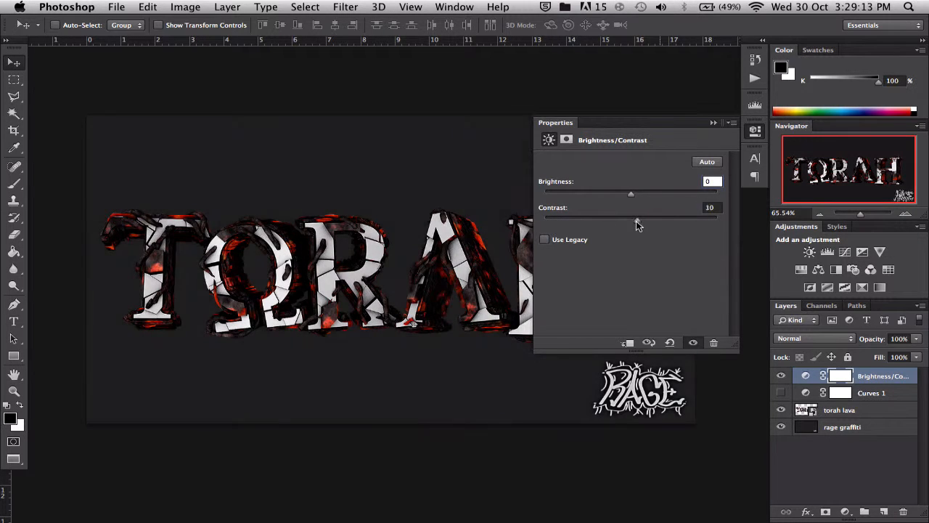
drag(631, 195, 625, 195)
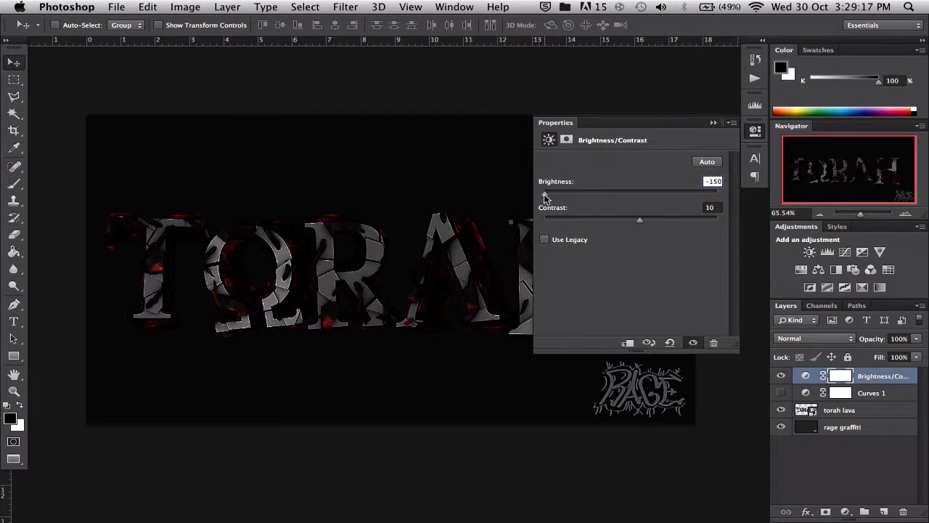
drag(546, 194, 712, 194)
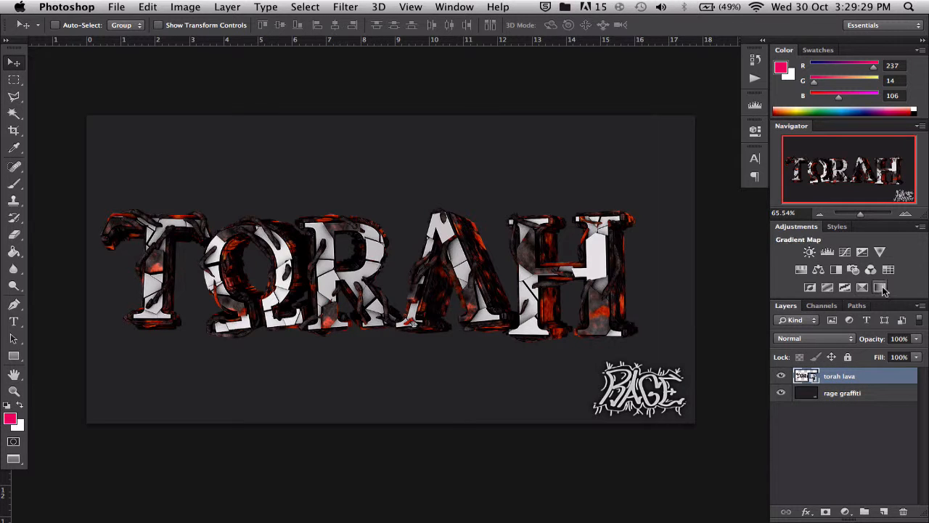
Add a Gradient Map layer with a custom light-blue to deep-blue gradient and apply it.
click(819, 268)
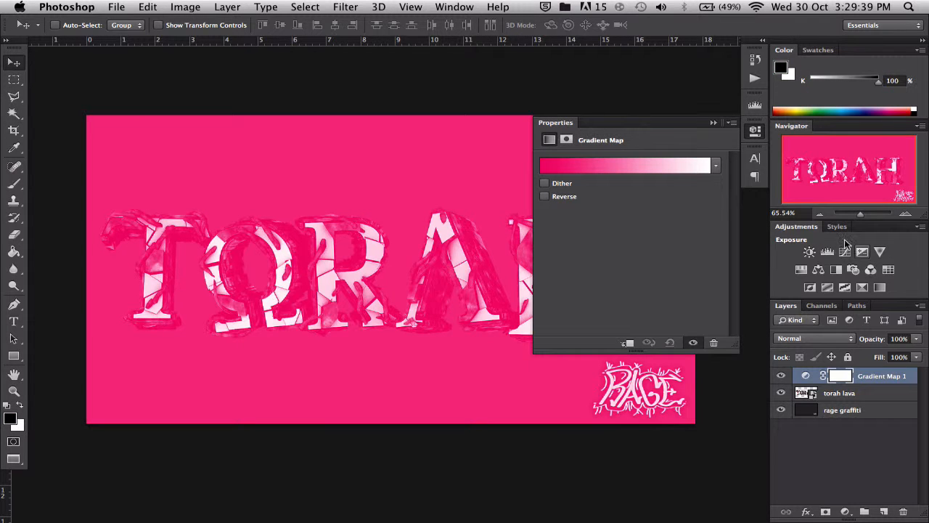
click(626, 166)
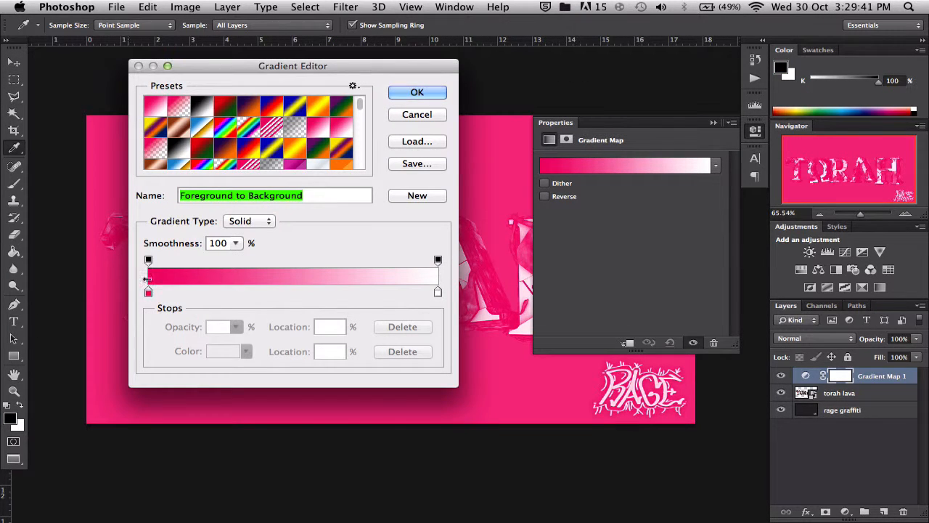
click(148, 292)
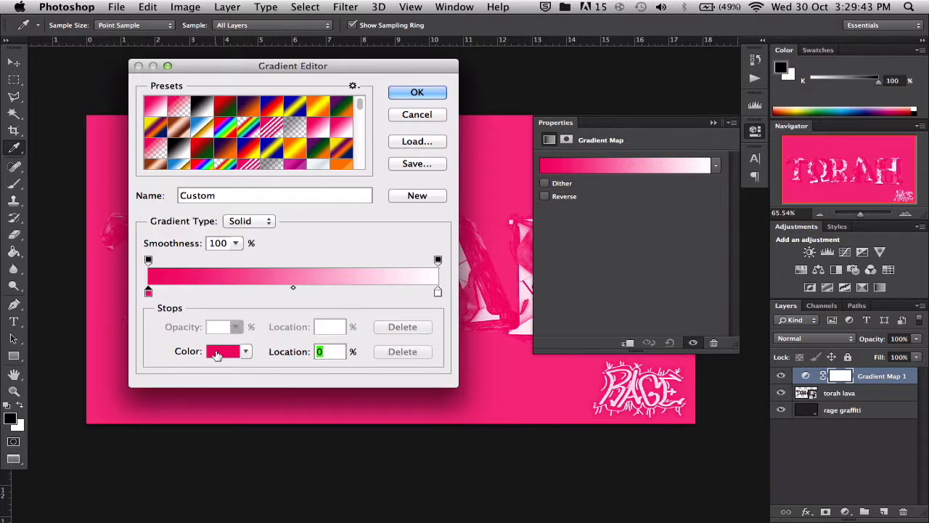
click(224, 352)
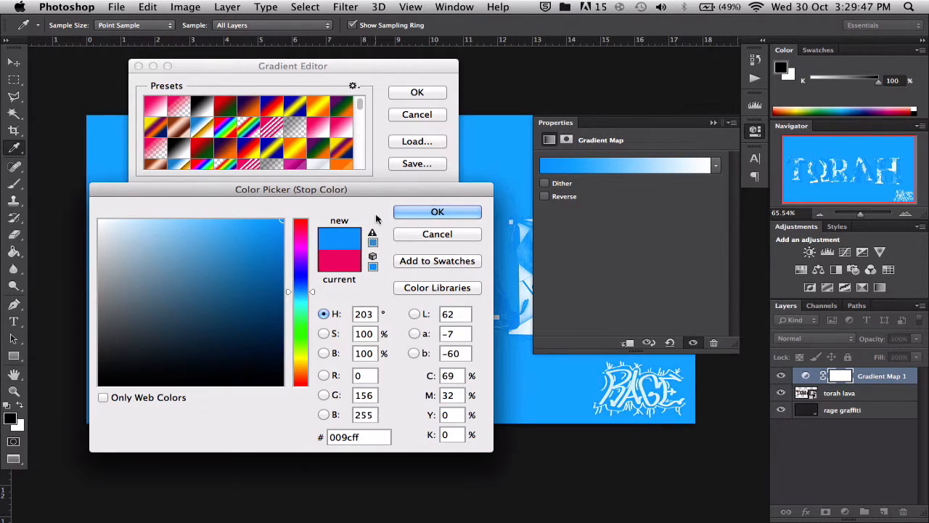
click(437, 212)
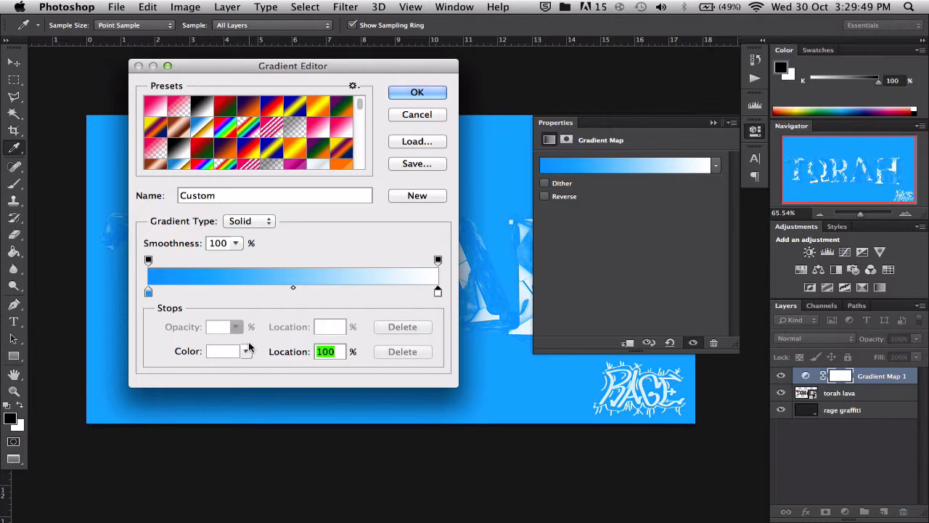
click(224, 352)
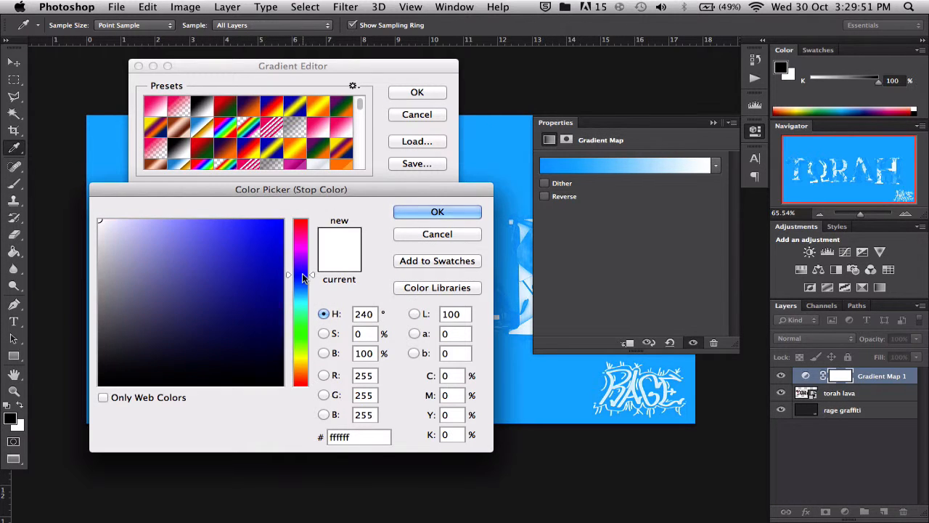
click(437, 212)
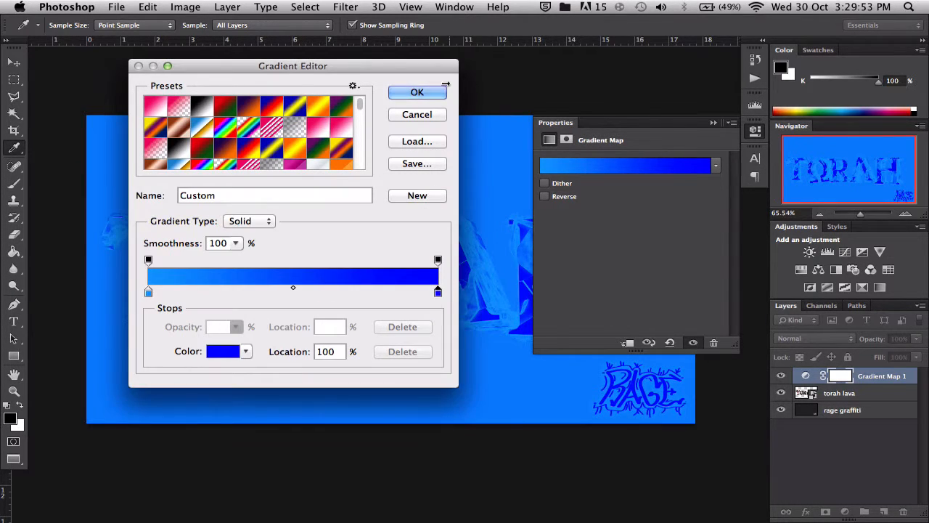
click(417, 93)
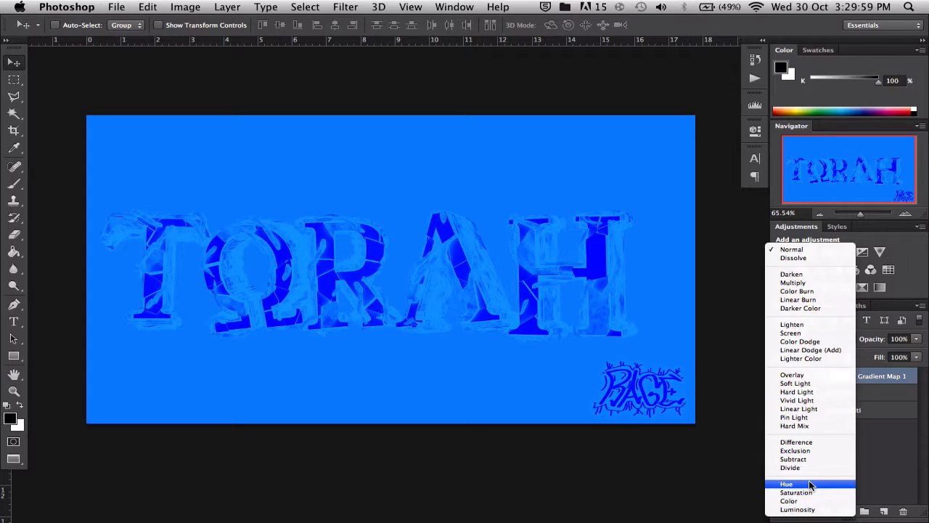
Set Gradient Map 1 to Hue blend mode, then mask and restore the blue tint around the H.
click(787, 484)
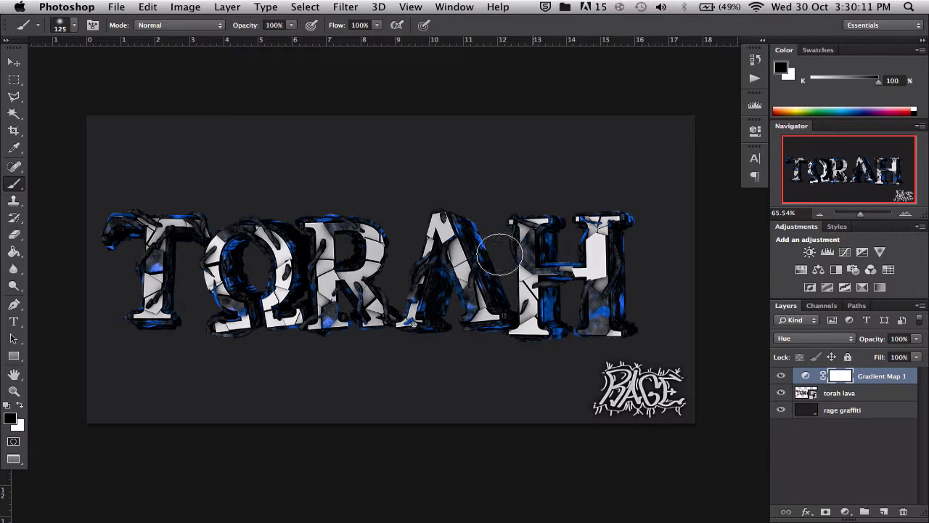
drag(501, 259, 534, 230)
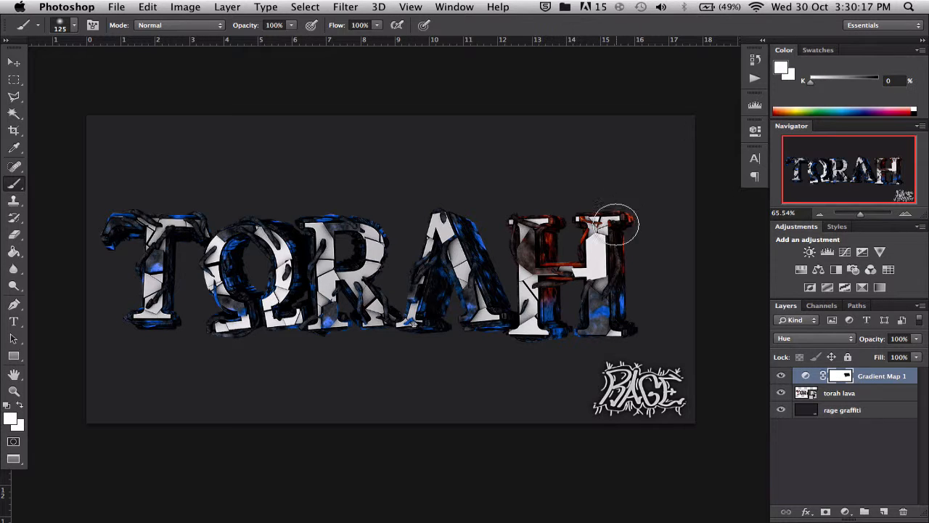
drag(603, 225, 540, 247)
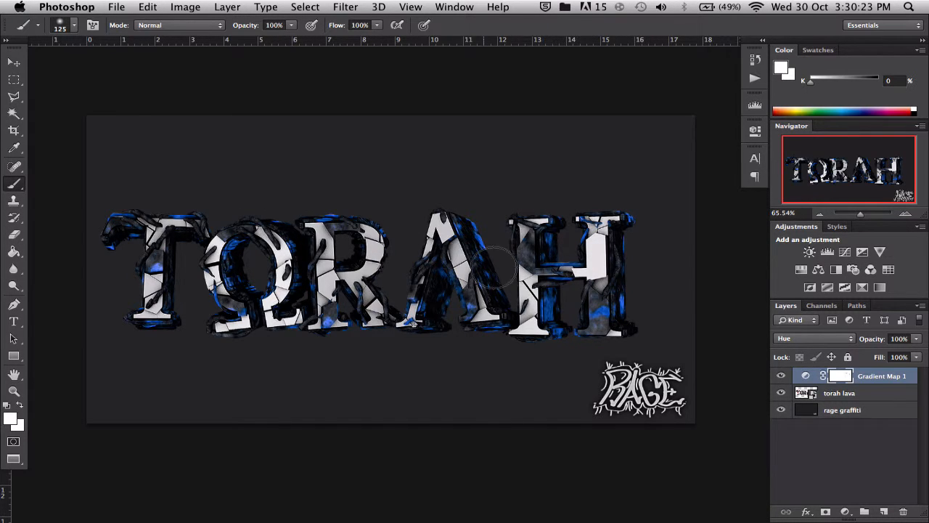
mouse_move(69, 206)
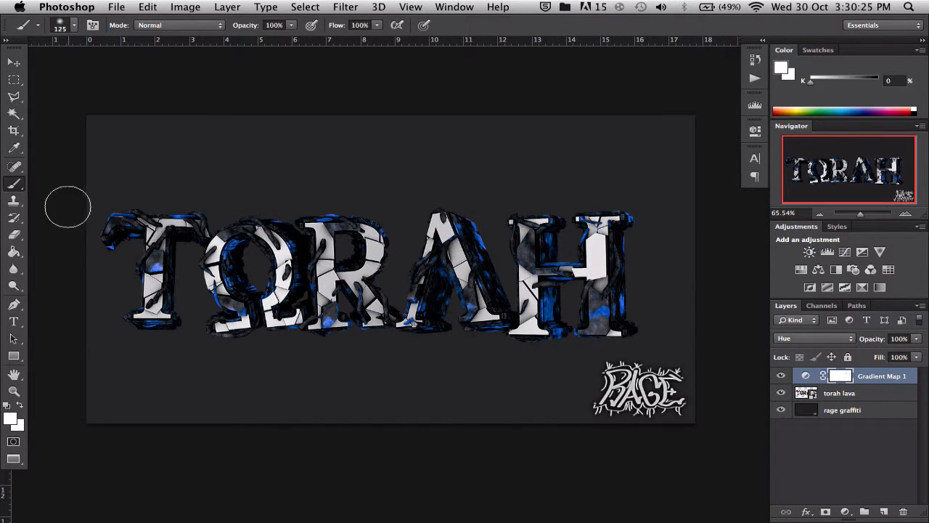
mouse_move(610, 258)
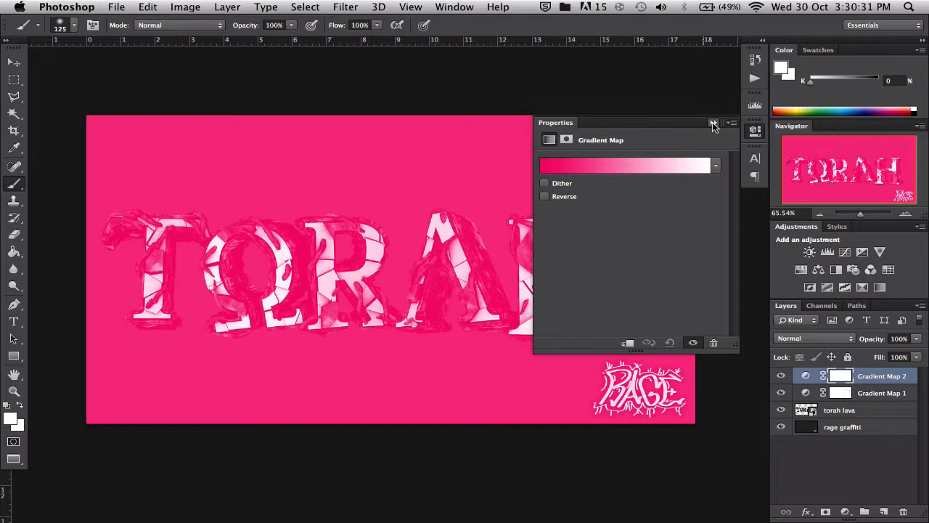
Hide Gradient Map 1, compare Gradient Map 2's visibility, and set Gradient Map 2 to Hue mode.
click(812, 338)
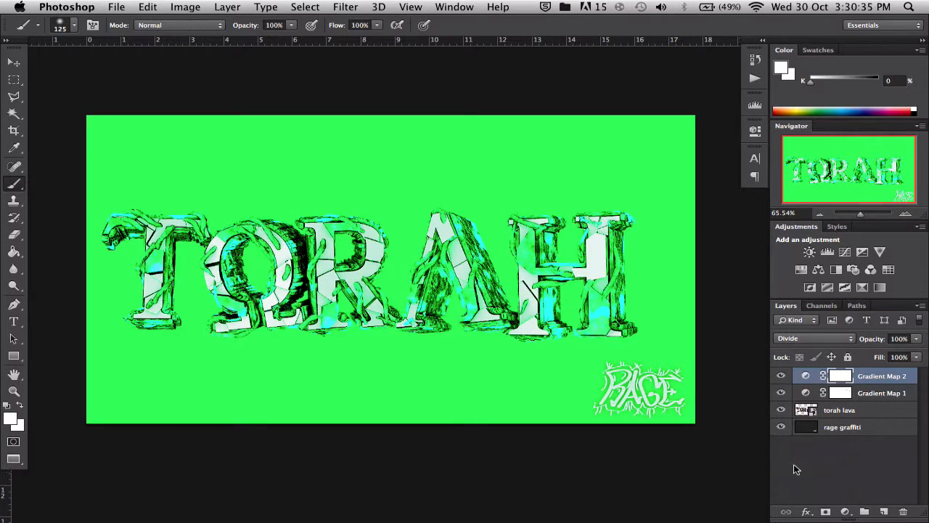
click(781, 393)
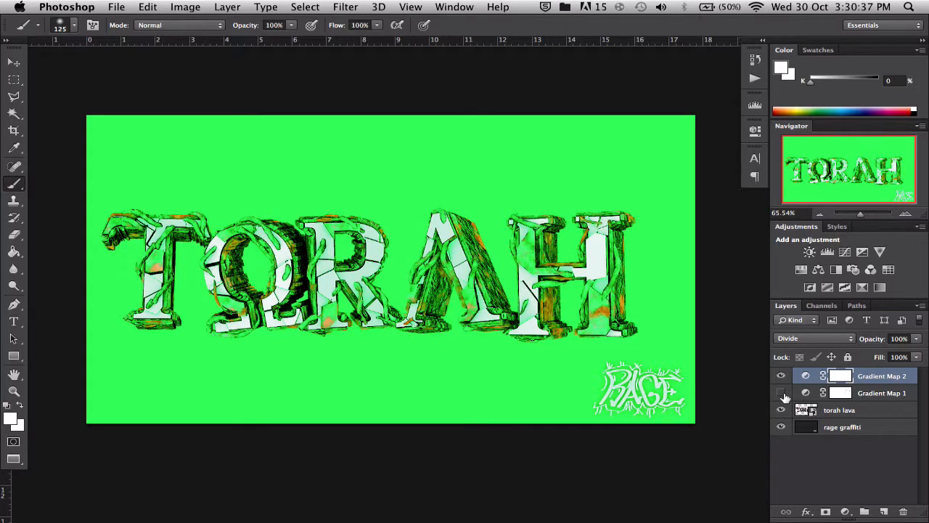
click(782, 375)
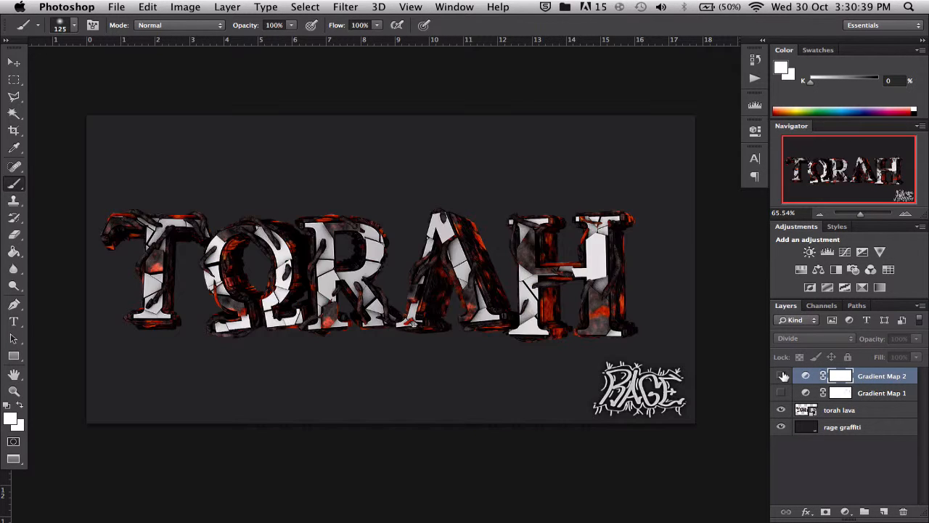
click(782, 375)
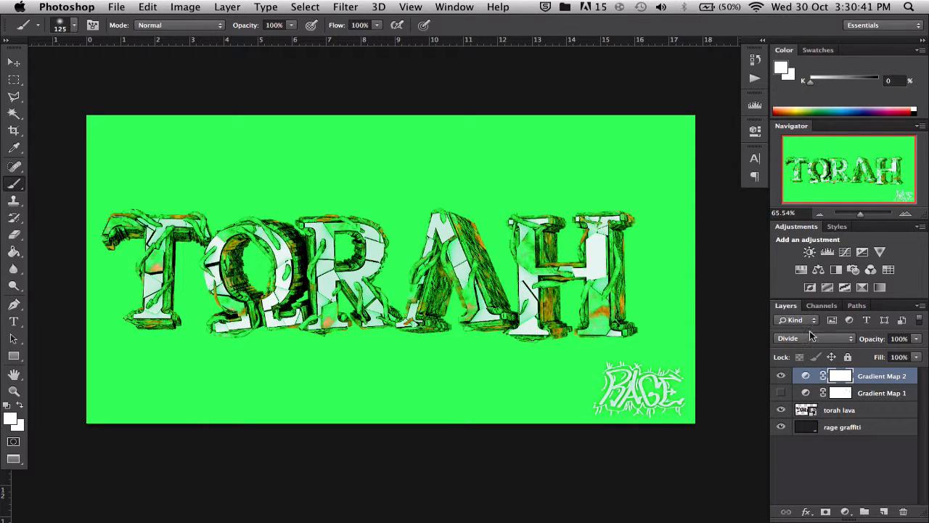
click(814, 339)
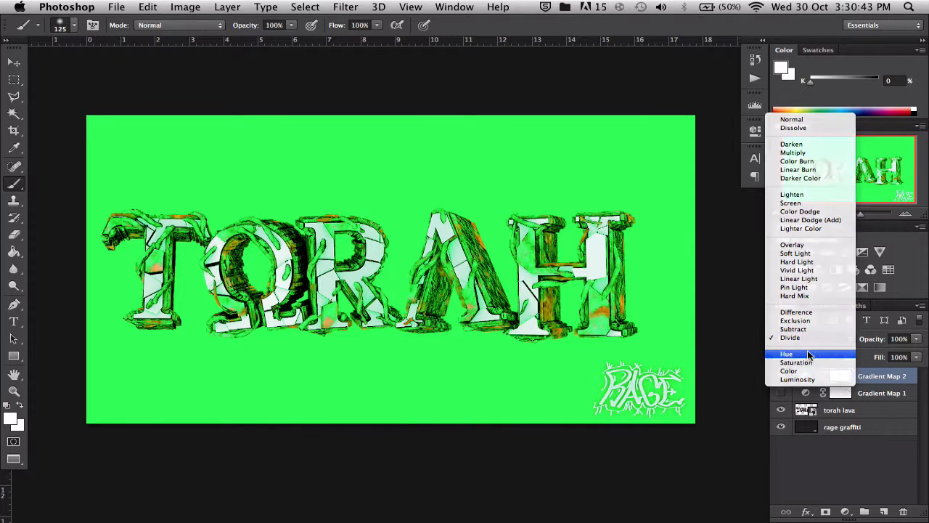
click(787, 355)
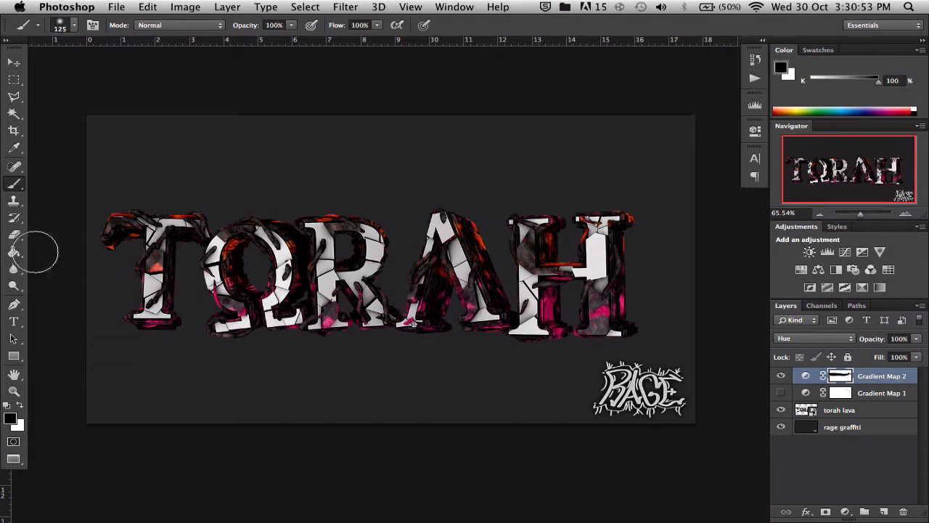
Paint on Layer 1: magenta over T, dark green over O, blue over A, purple over R, bright green over H.
click(781, 374)
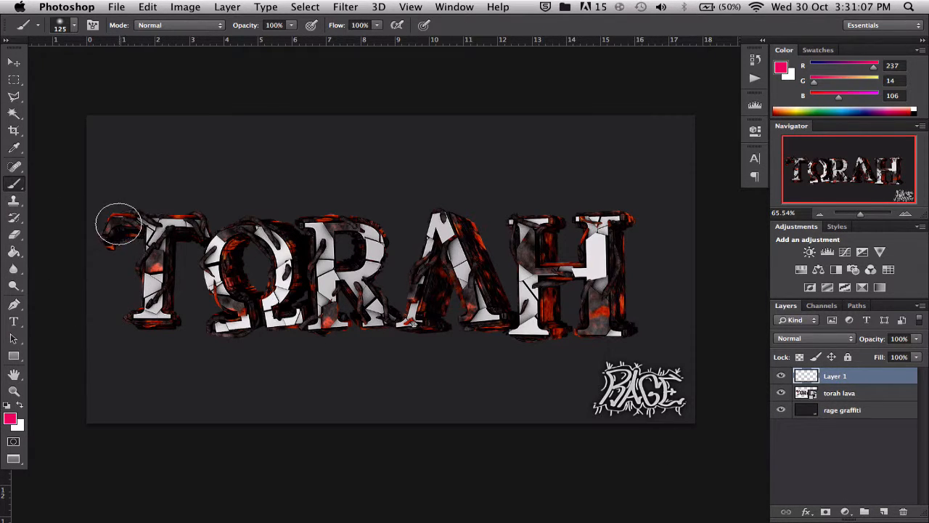
drag(119, 221, 142, 279)
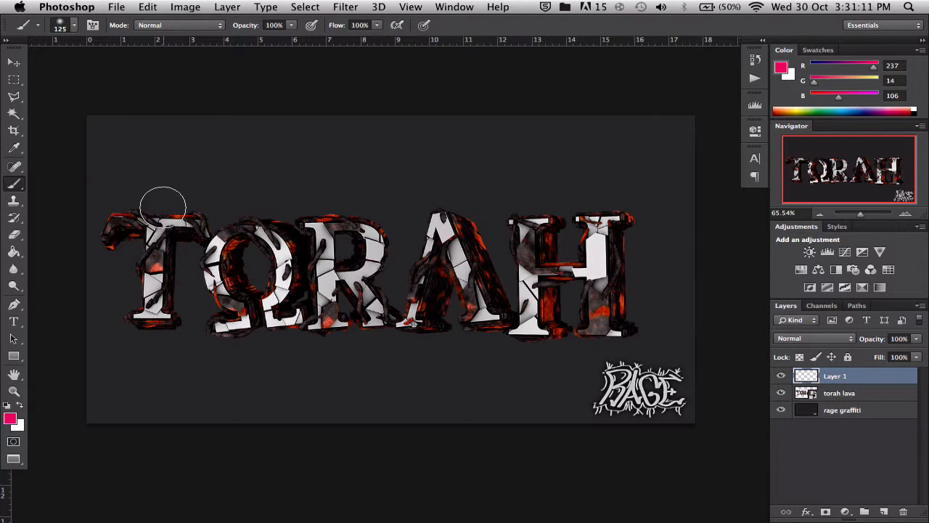
drag(162, 204, 203, 230)
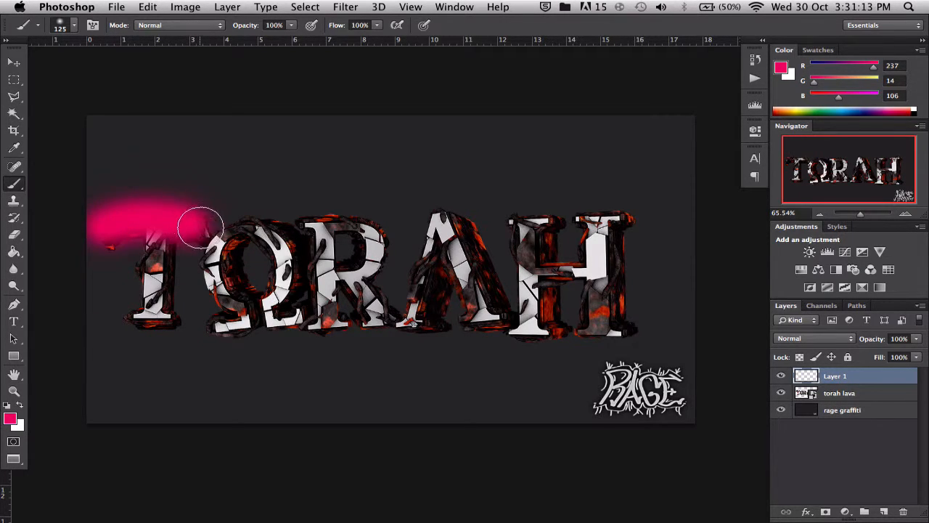
drag(203, 229, 145, 320)
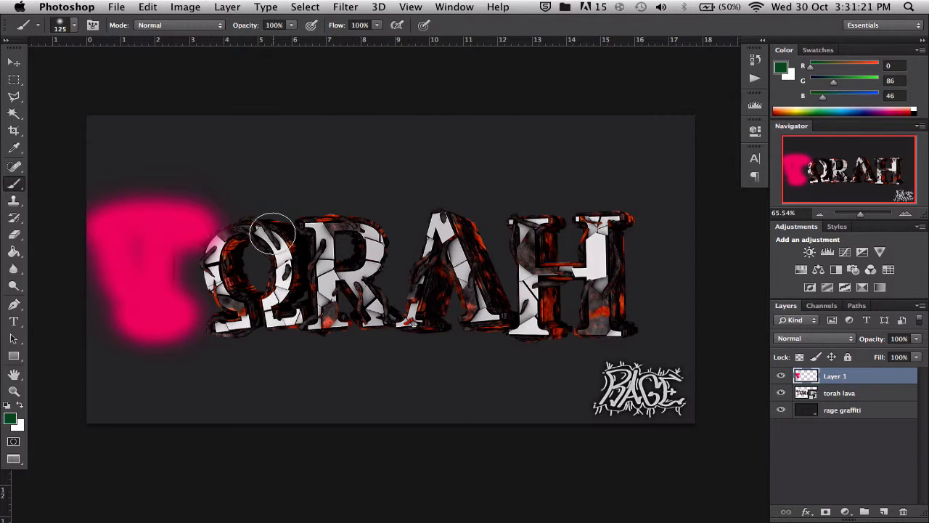
drag(273, 232, 229, 326)
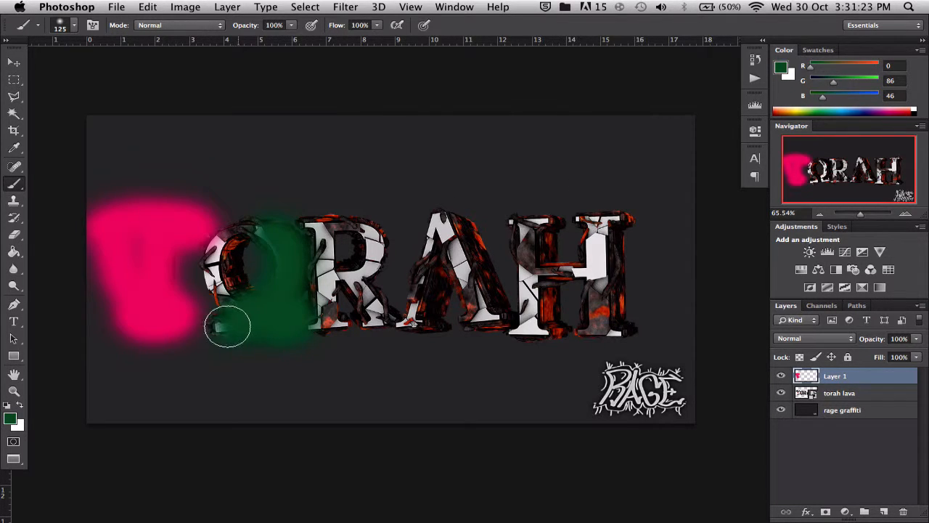
drag(230, 326, 207, 322)
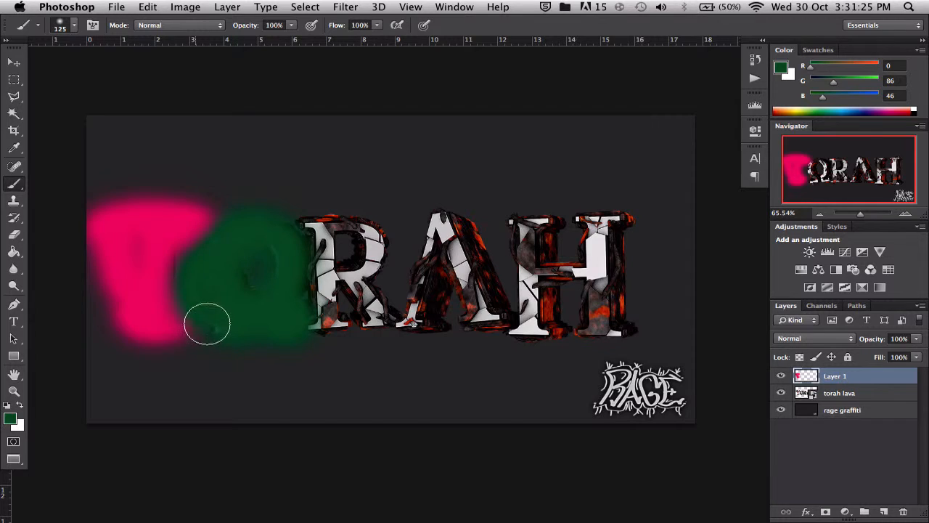
drag(207, 322, 294, 229)
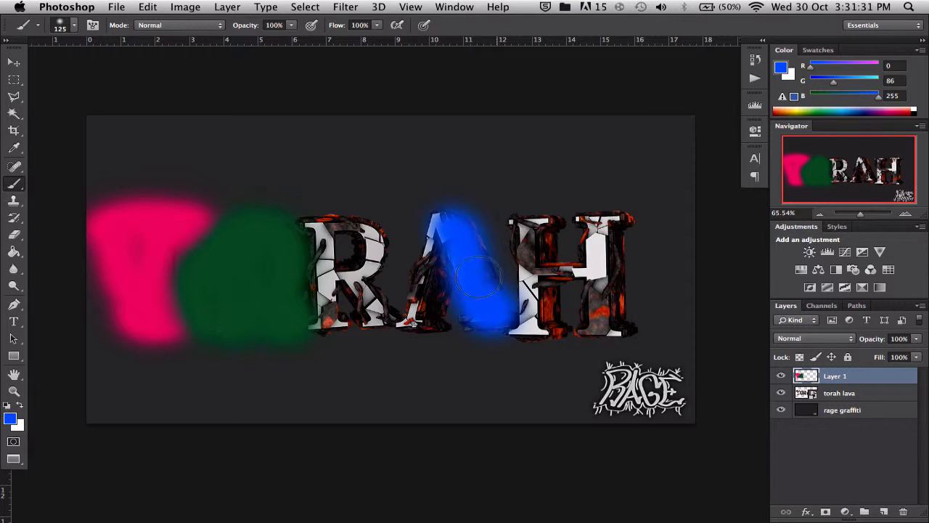
drag(479, 279, 436, 244)
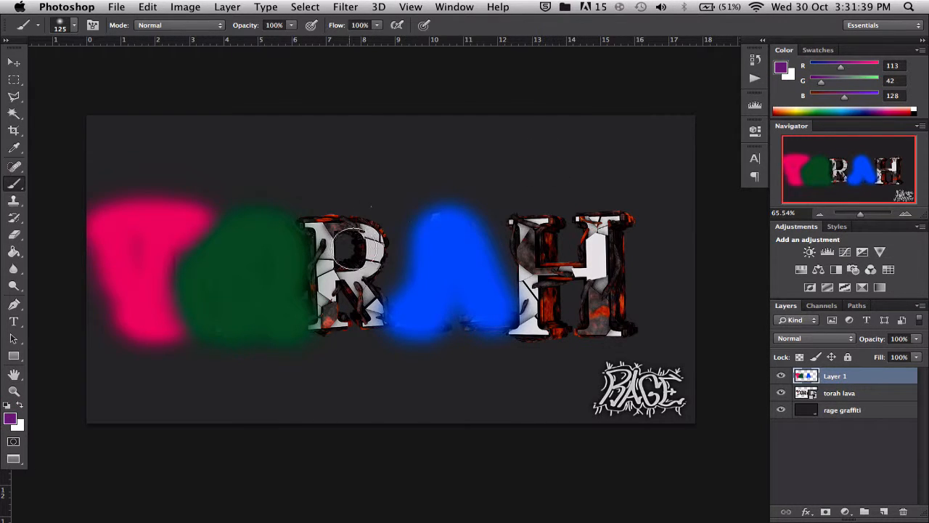
drag(341, 246, 378, 322)
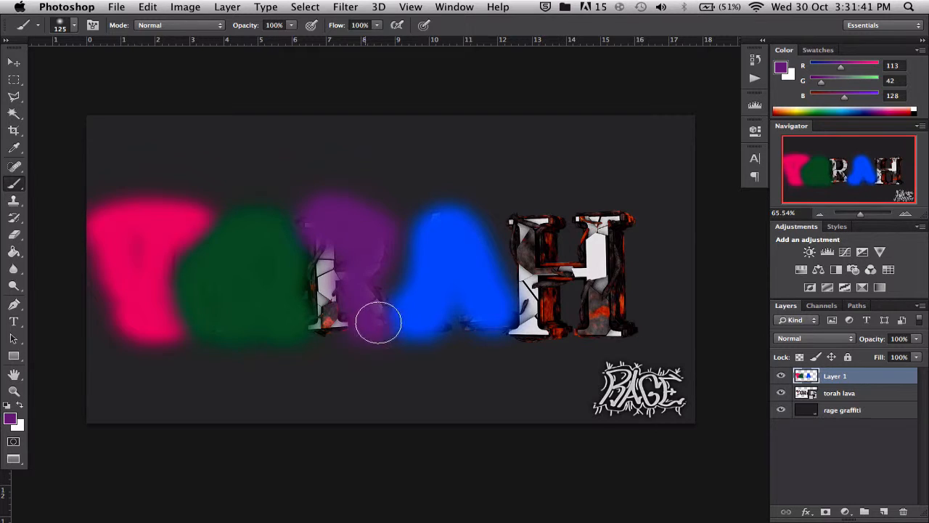
drag(378, 322, 340, 258)
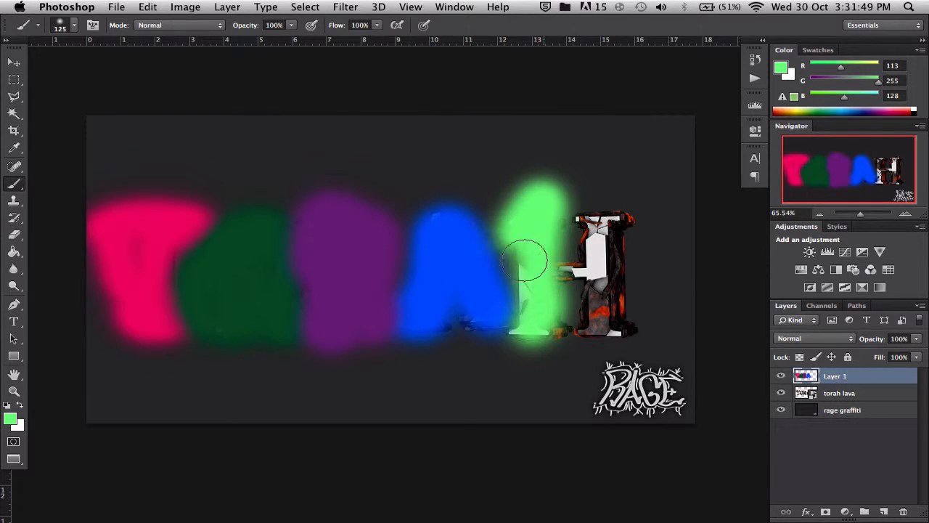
drag(523, 260, 617, 240)
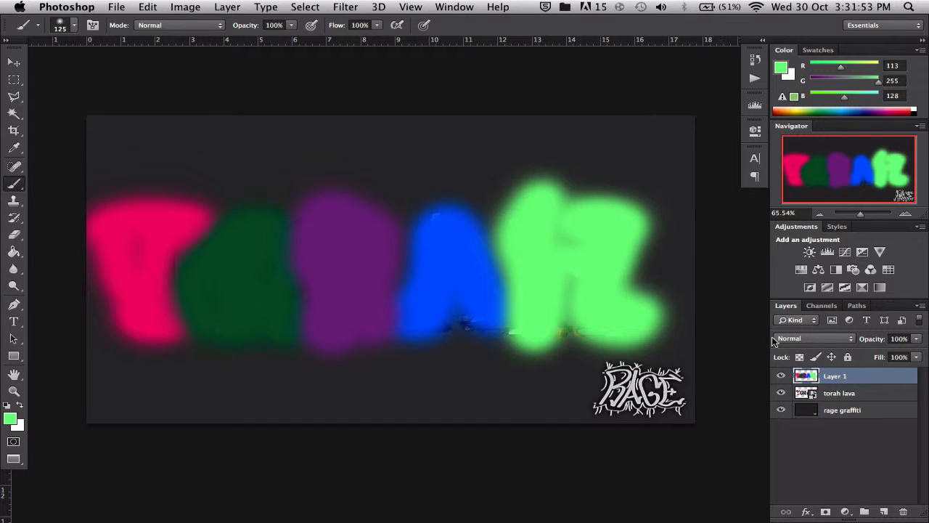
Set Layer 1's blend mode to Hue so the blobs tint the letters.
click(813, 338)
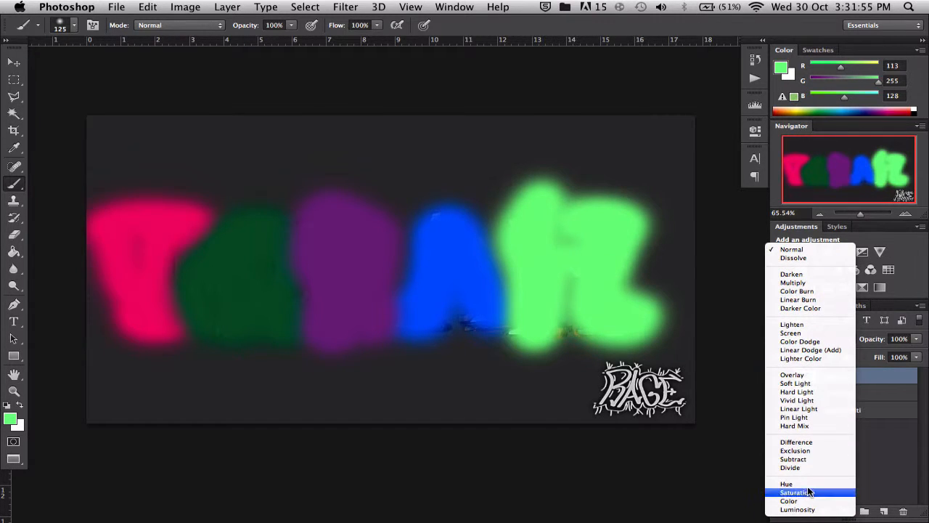
click(787, 483)
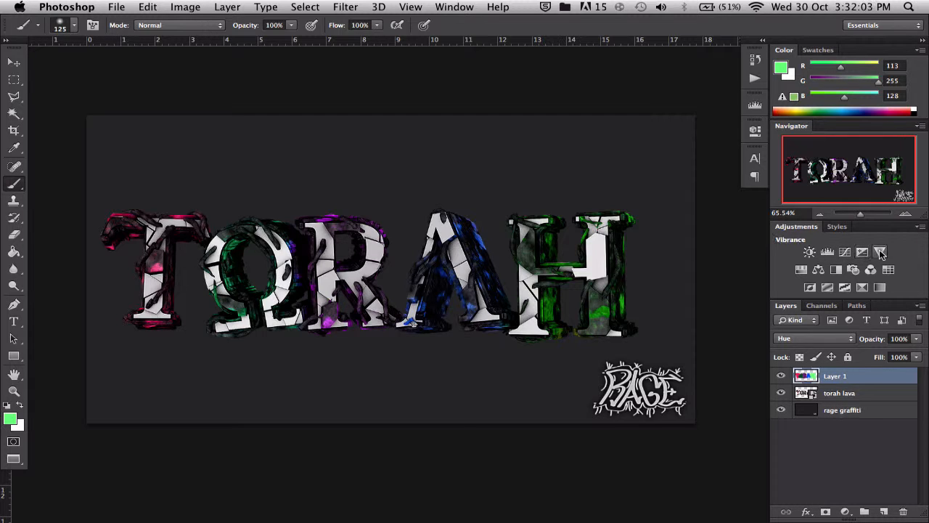
Add a Hue/Saturation layer and sweep Hue through -93 purple and +128 green, returning near 0.
click(880, 253)
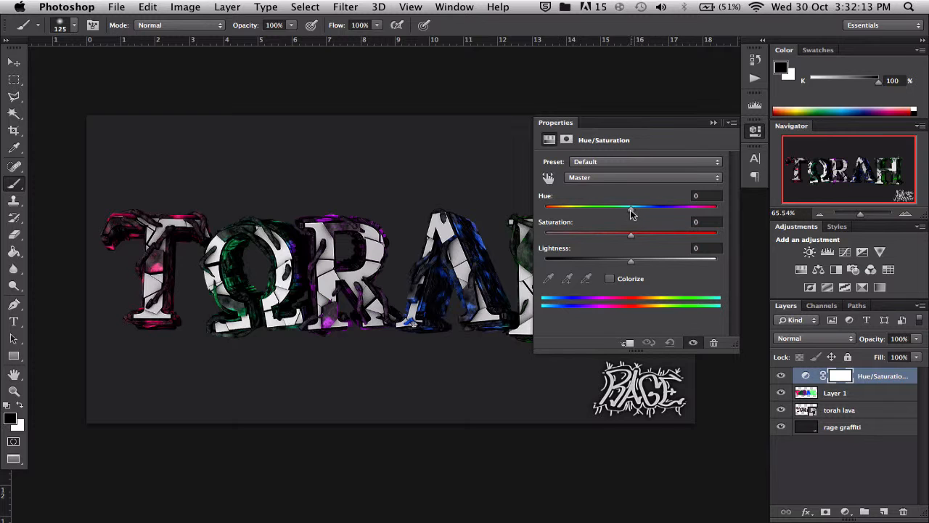
drag(630, 207, 703, 206)
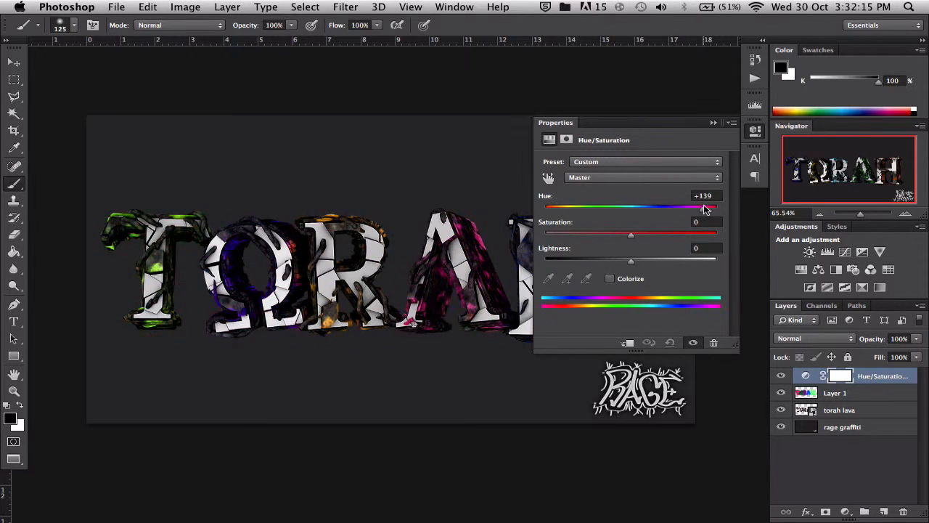
drag(703, 207, 663, 207)
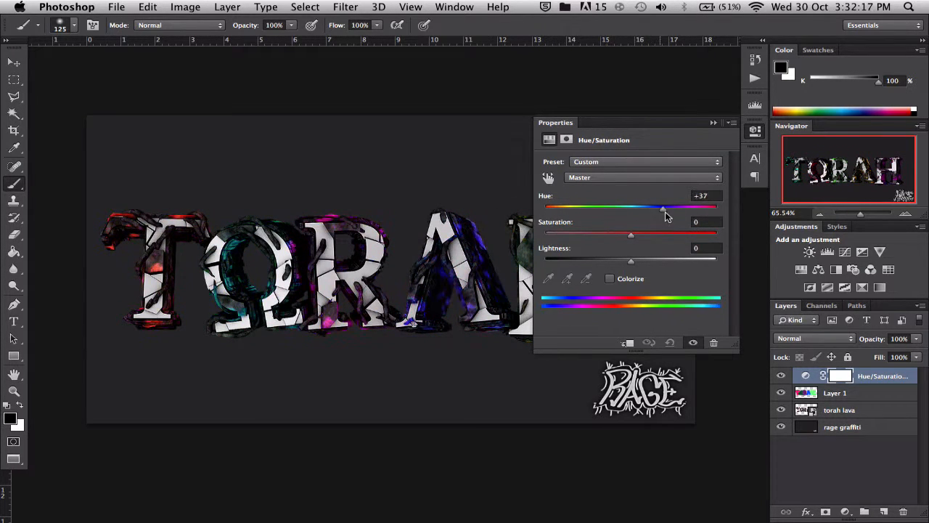
drag(666, 209, 633, 209)
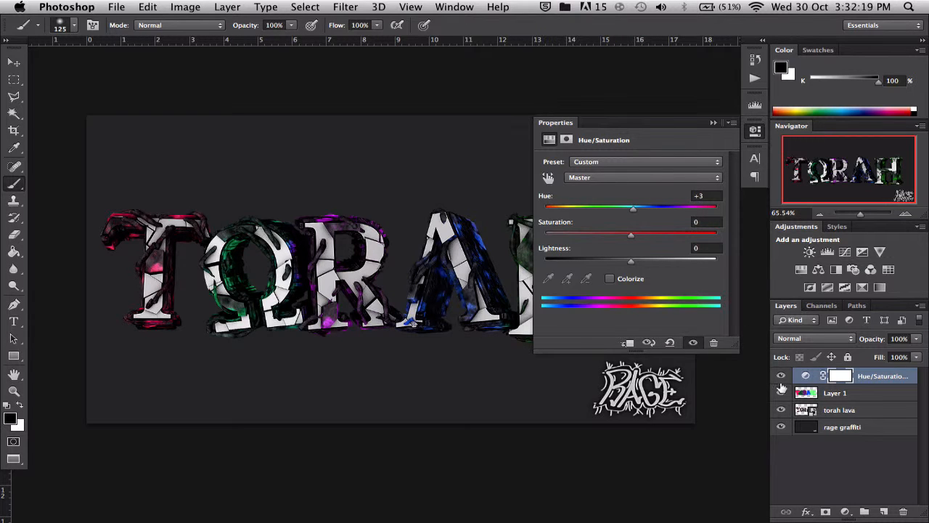
drag(633, 209, 552, 209)
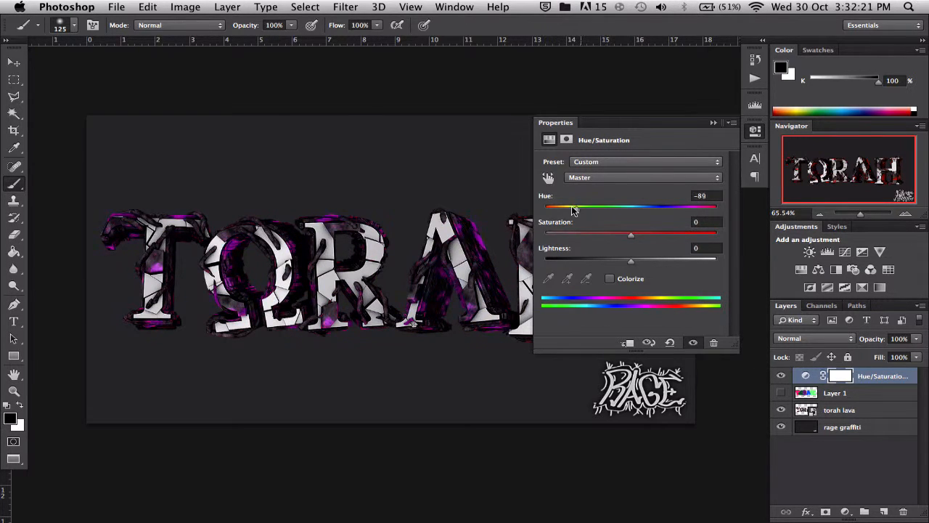
drag(574, 209, 700, 209)
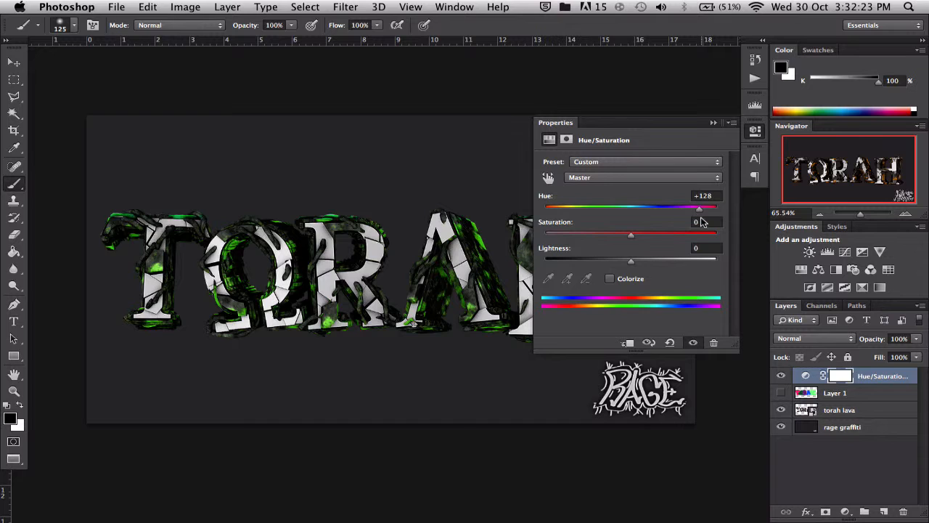
drag(700, 209, 630, 210)
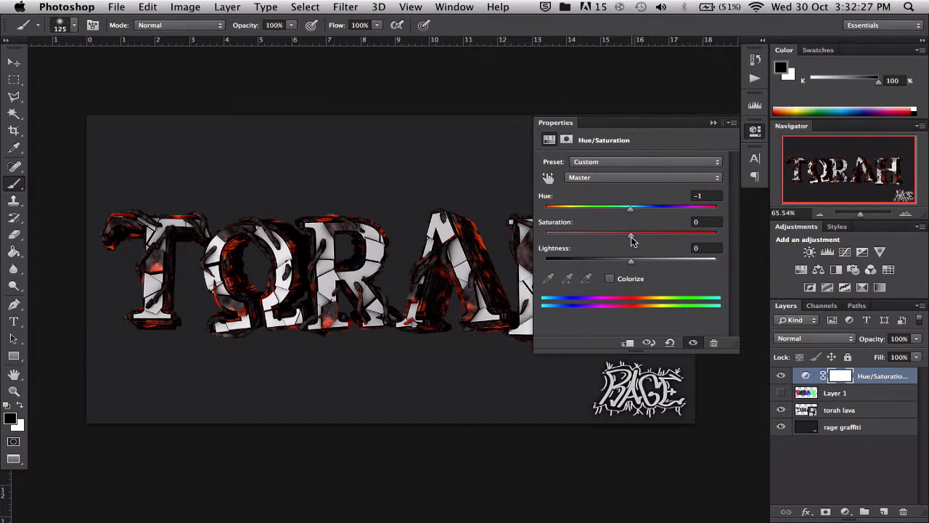
Try Saturation up to +100 then settle near +47, and nudge Lightness to -22 and back to about -3.
drag(630, 232, 691, 233)
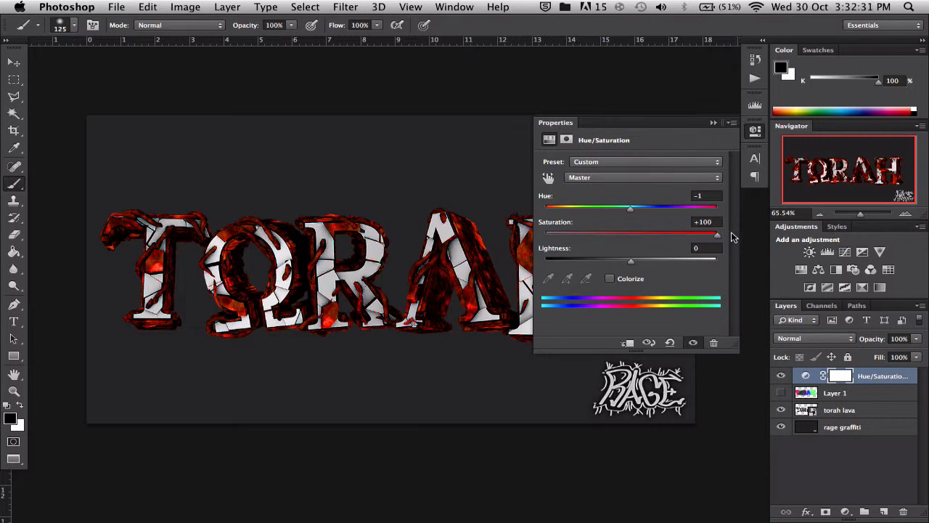
drag(717, 233, 712, 233)
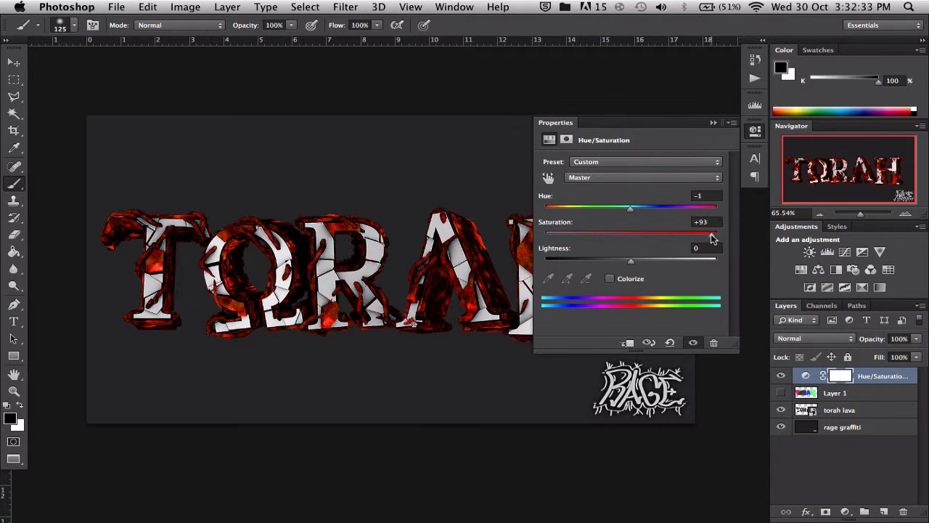
drag(715, 232, 633, 232)
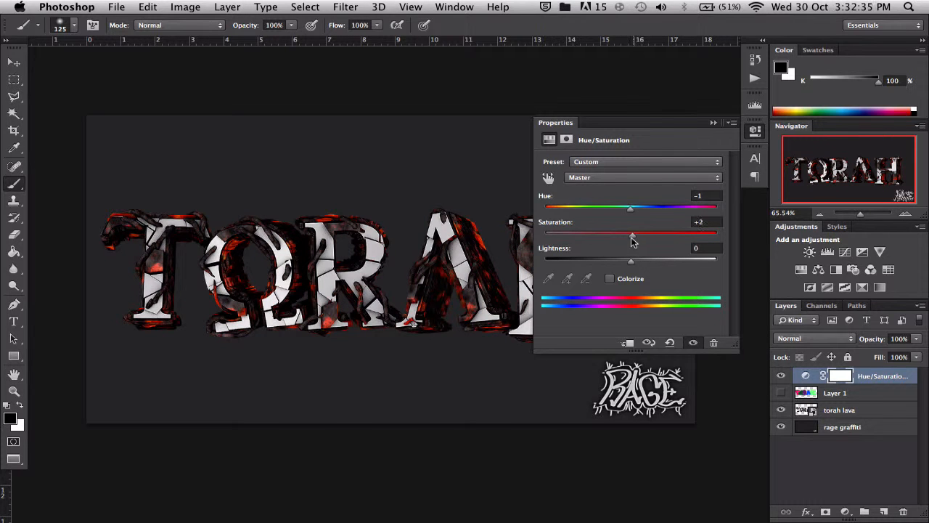
drag(630, 233, 646, 232)
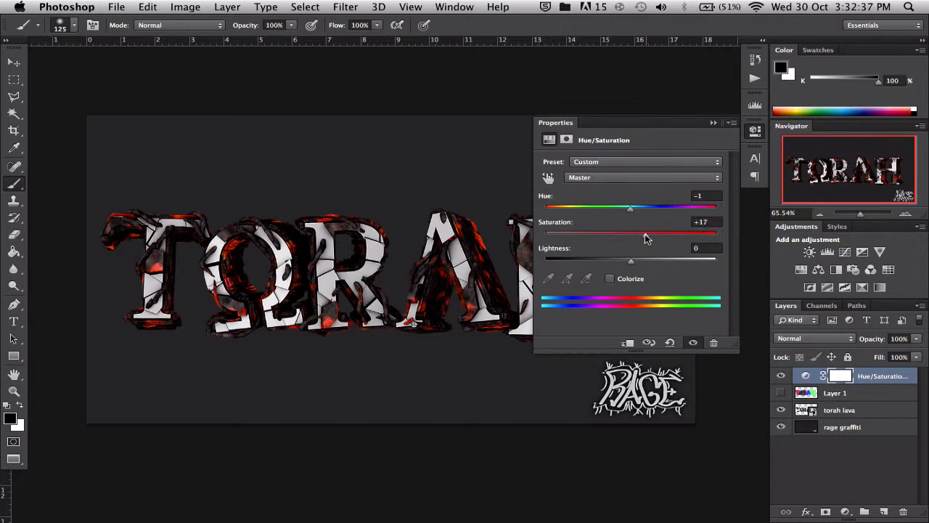
drag(630, 232, 671, 232)
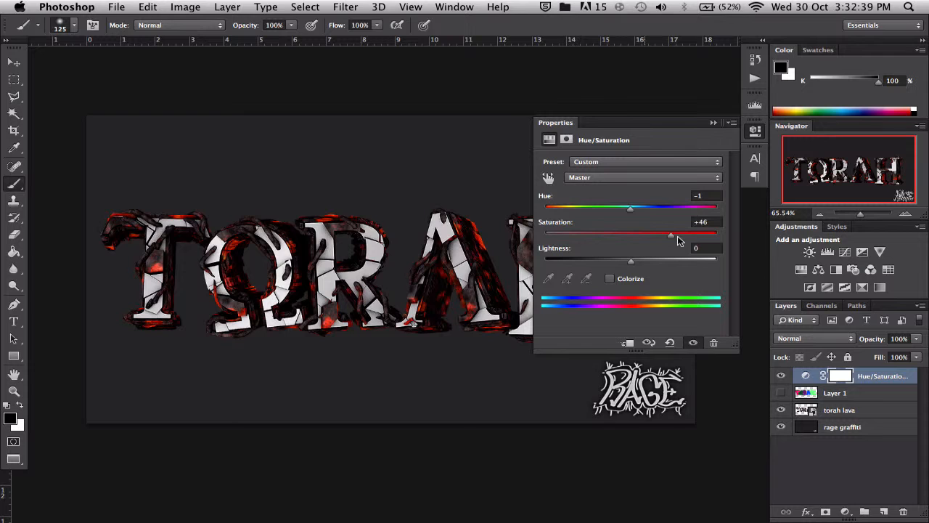
drag(671, 234, 683, 234)
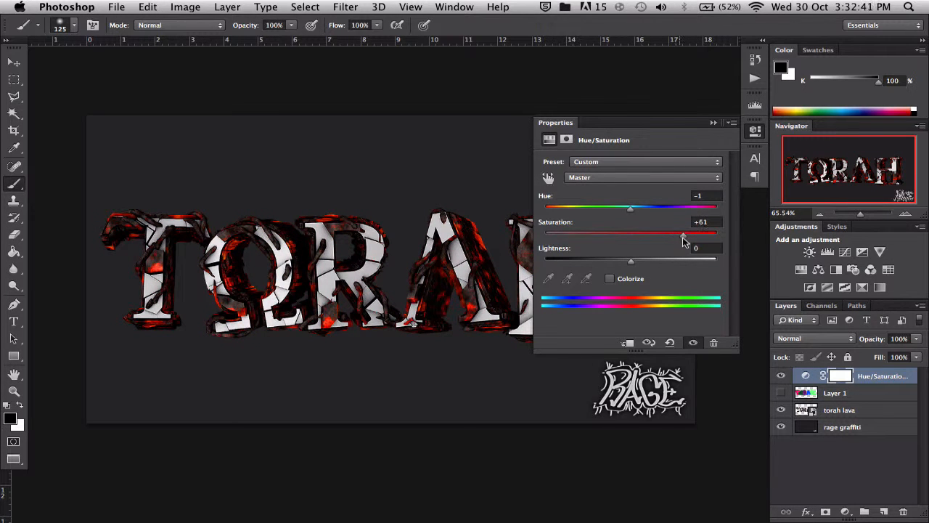
drag(683, 233, 668, 234)
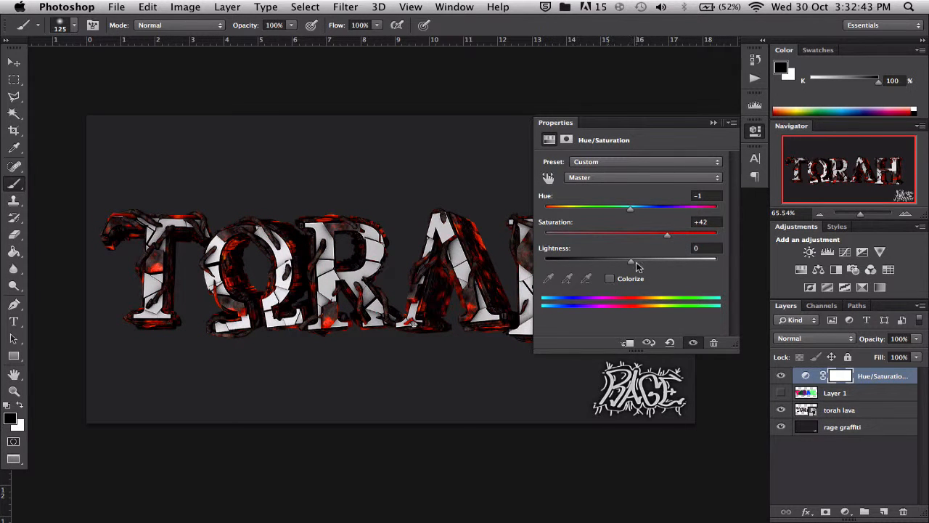
drag(630, 260, 610, 260)
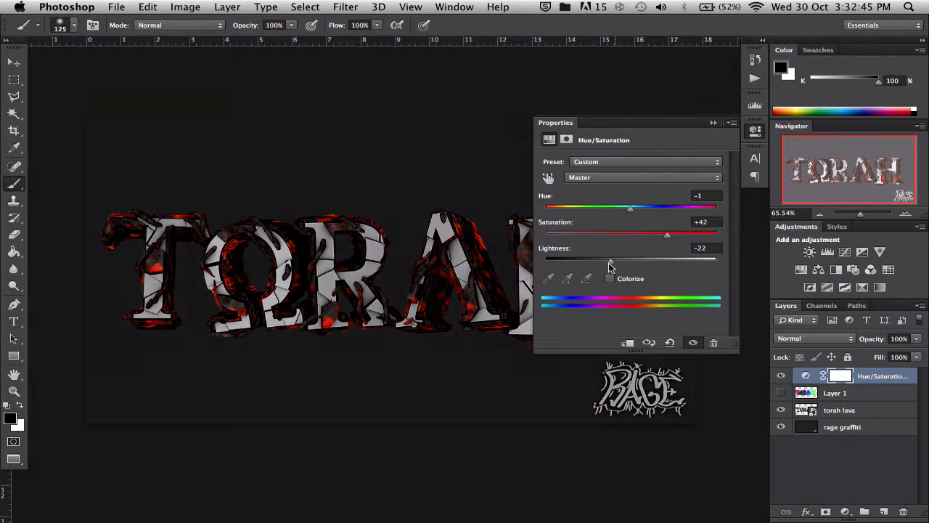
drag(610, 259, 630, 258)
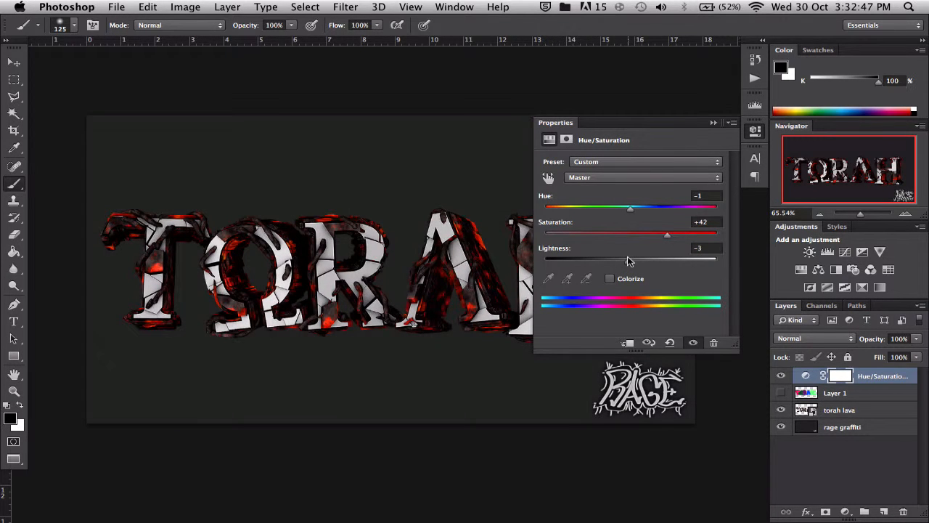
Boost saturation, shift Hue negative to tint the lava magenta, and close the Properties panel.
drag(668, 234, 697, 233)
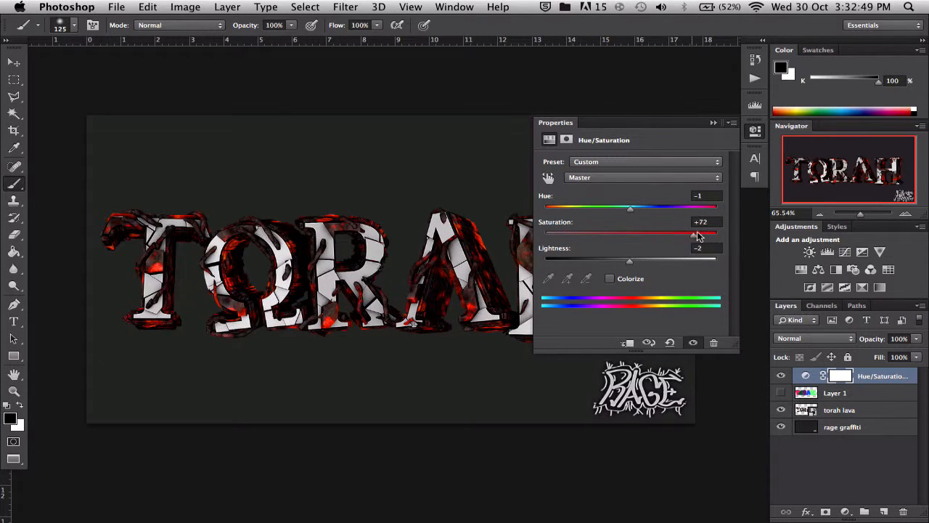
drag(717, 234, 668, 234)
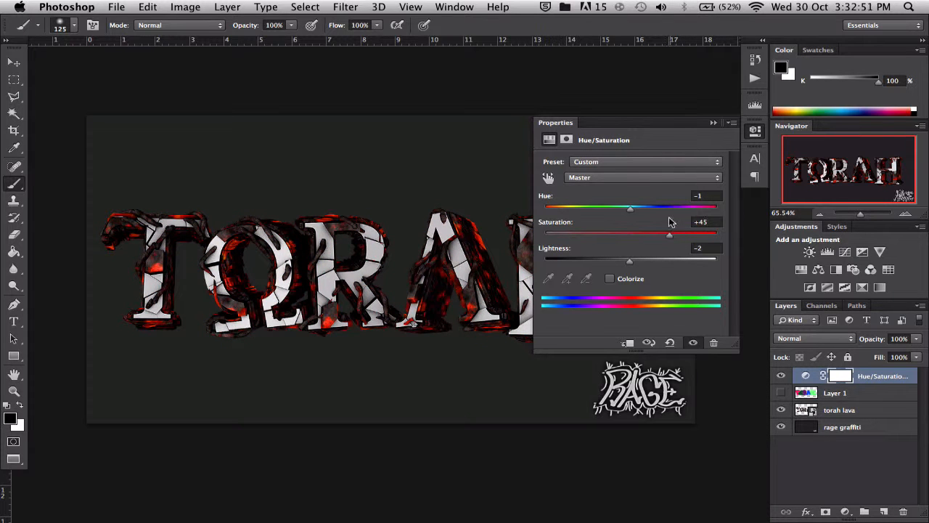
drag(631, 209, 668, 209)
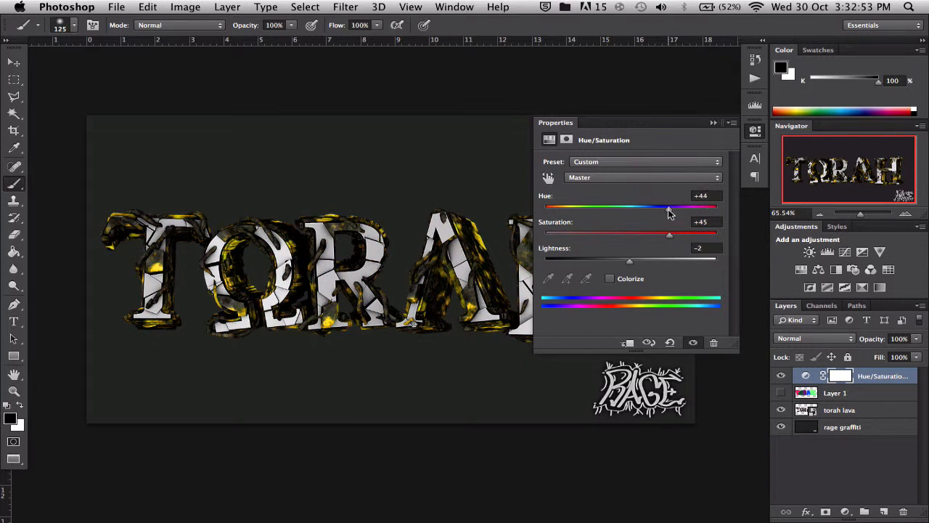
drag(669, 206, 599, 206)
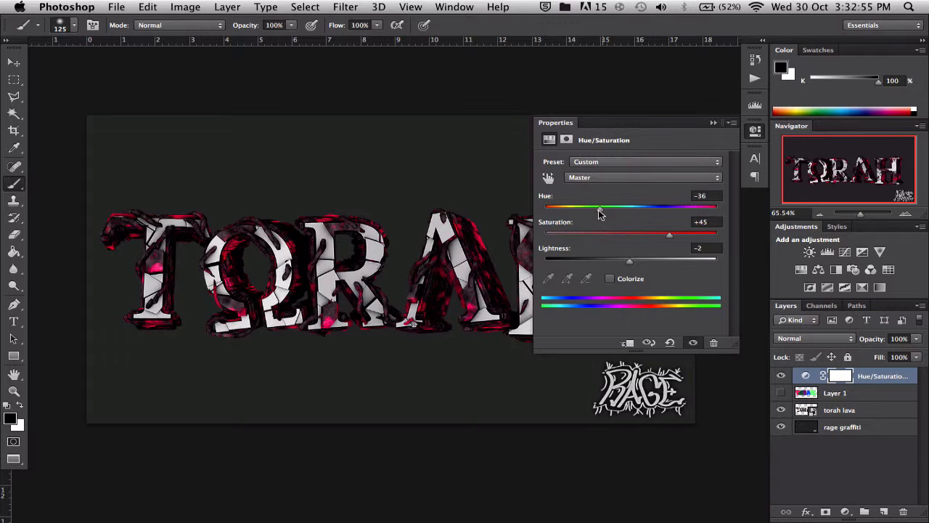
drag(600, 206, 585, 206)
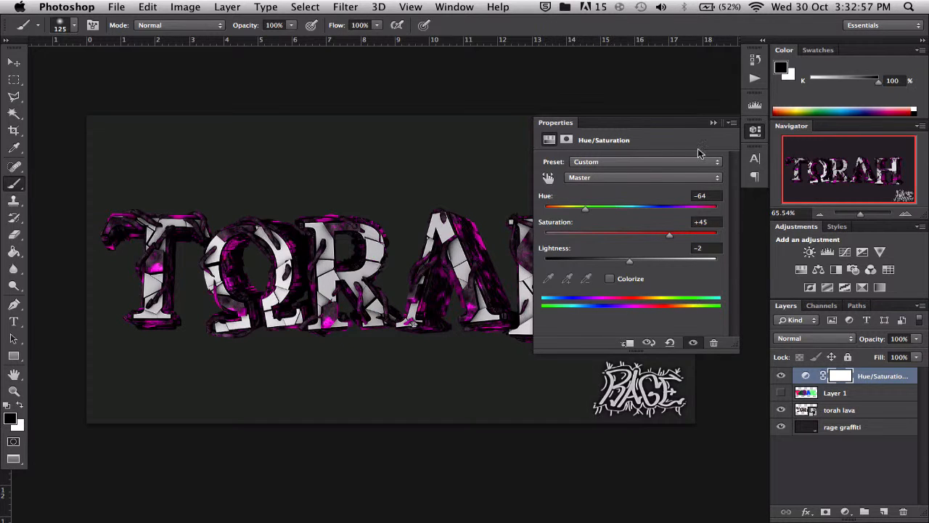
click(713, 122)
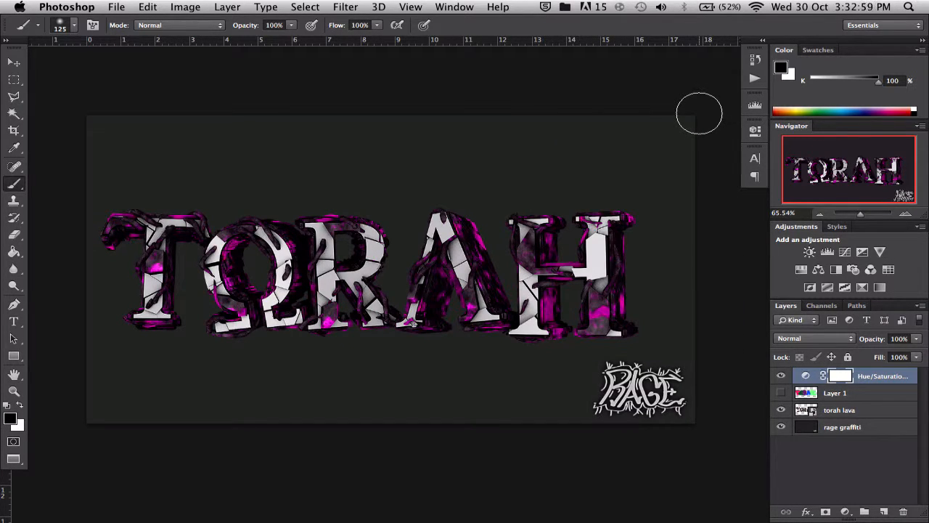
click(781, 376)
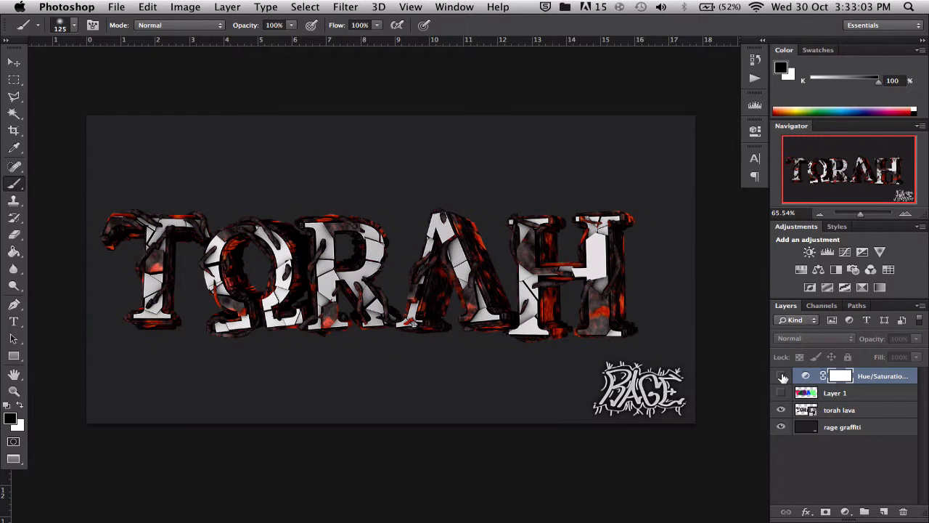
click(781, 375)
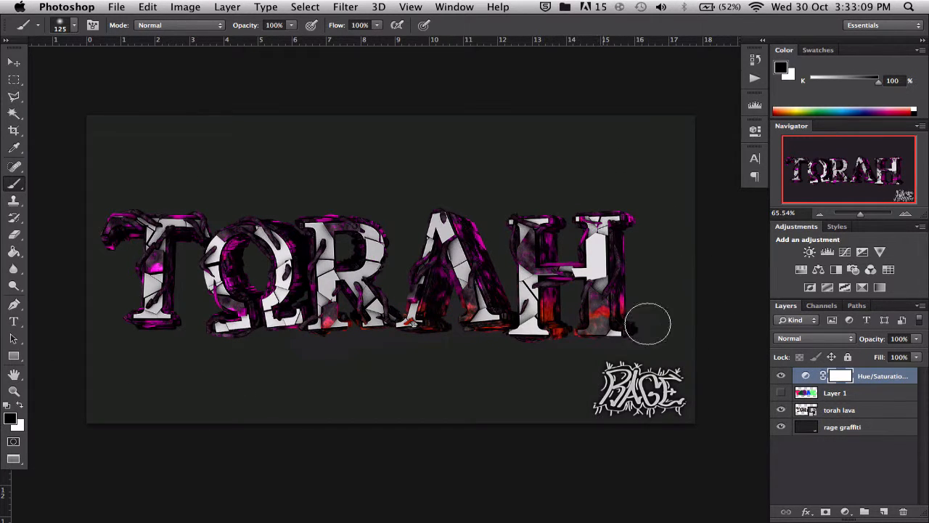
drag(651, 323, 163, 293)
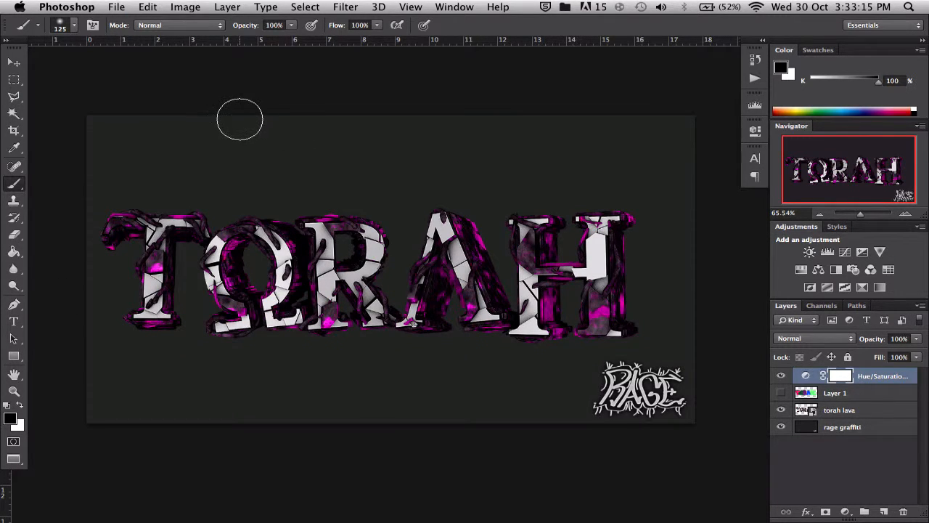
click(346, 5)
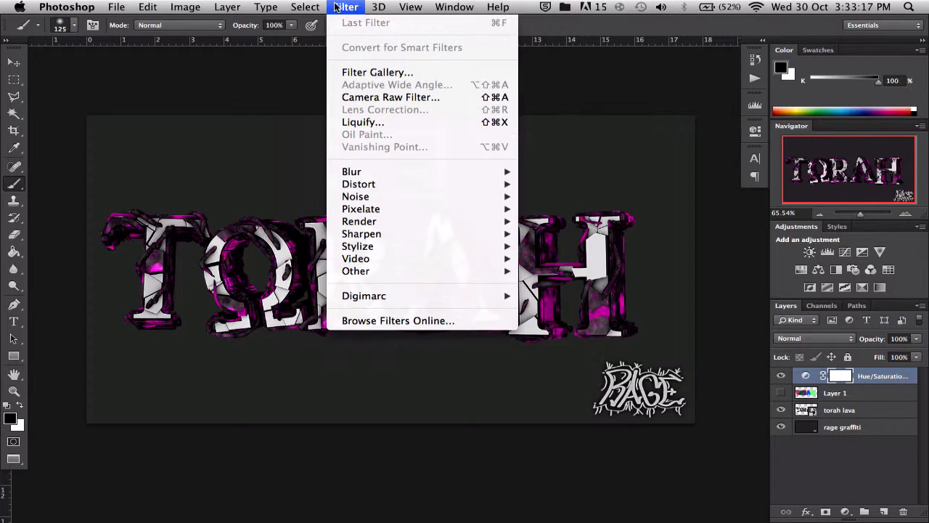
Add a Pattern Fill 1 layer using the fine grey noise pattern across the canvas.
click(227, 6)
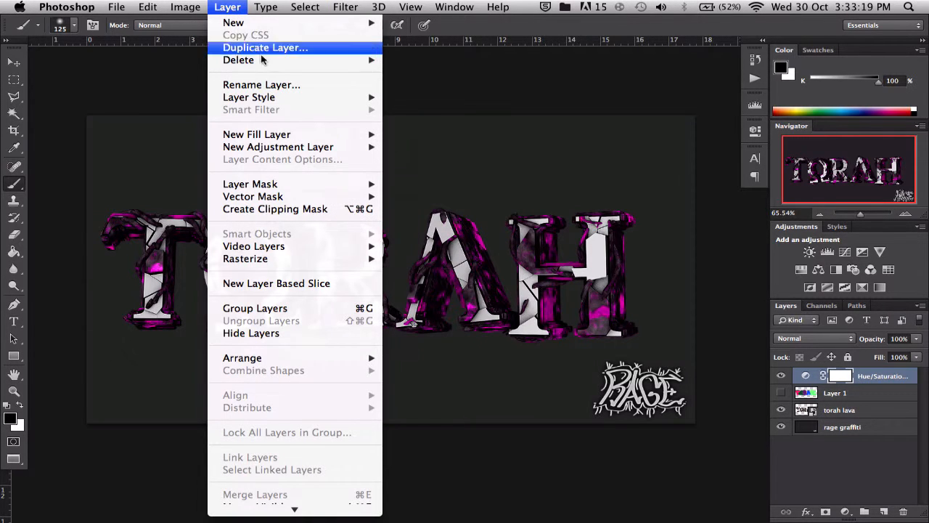
mouse_move(299, 128)
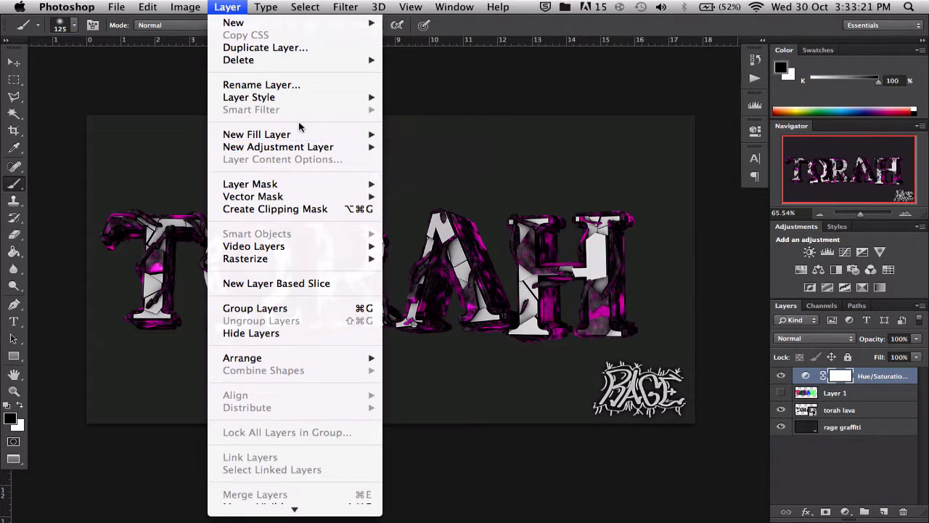
mouse_move(256, 133)
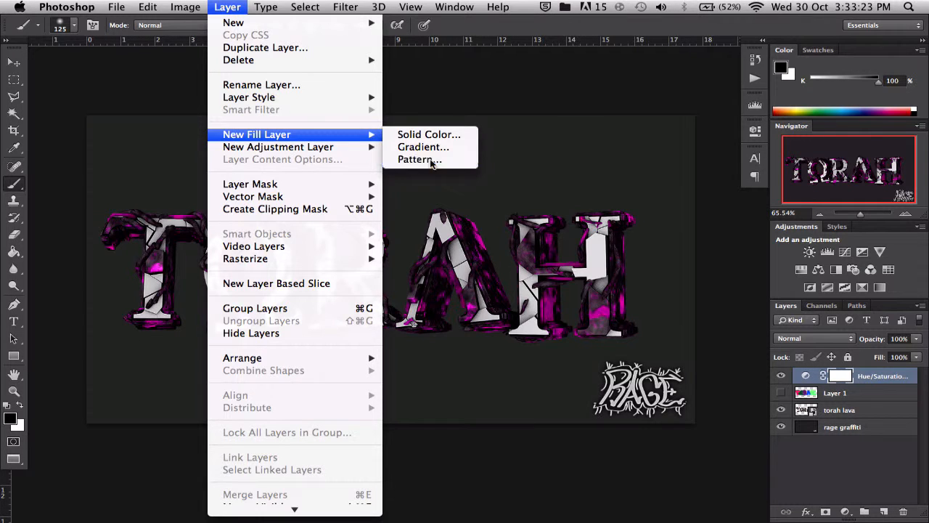
click(420, 158)
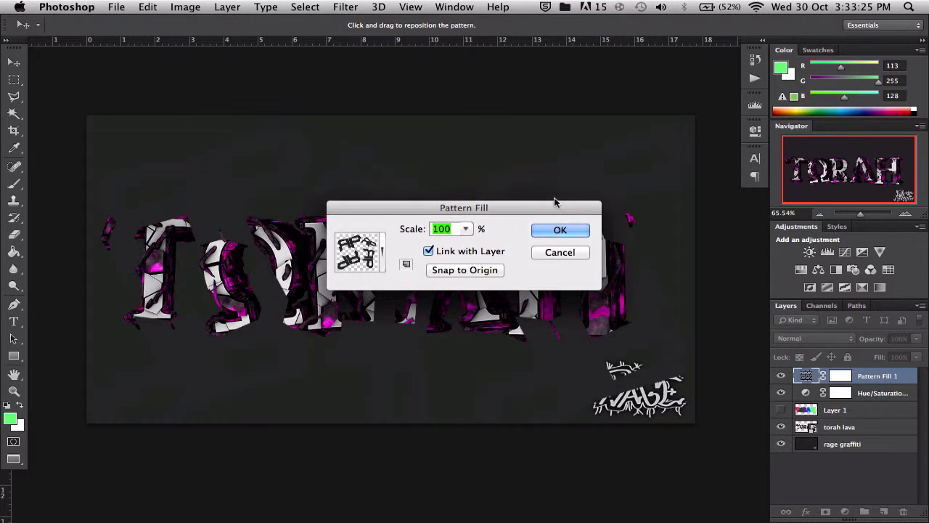
click(360, 252)
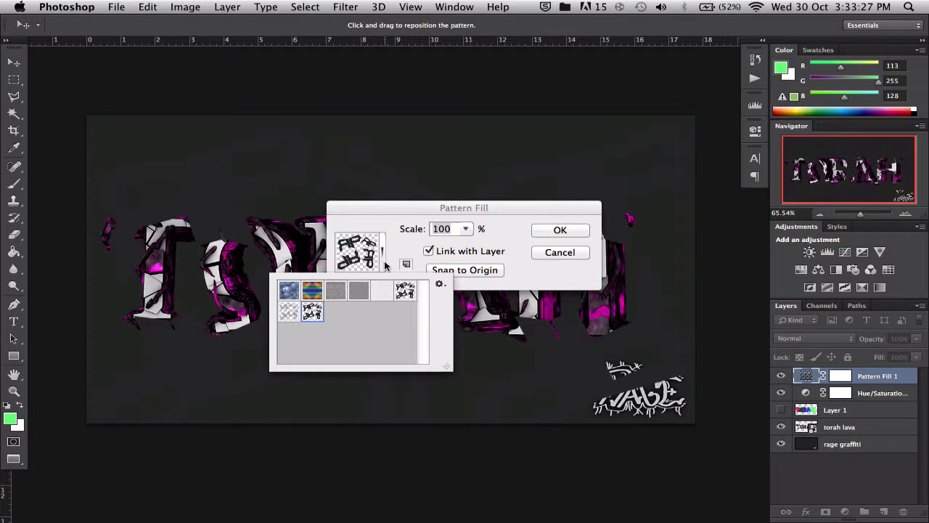
click(360, 291)
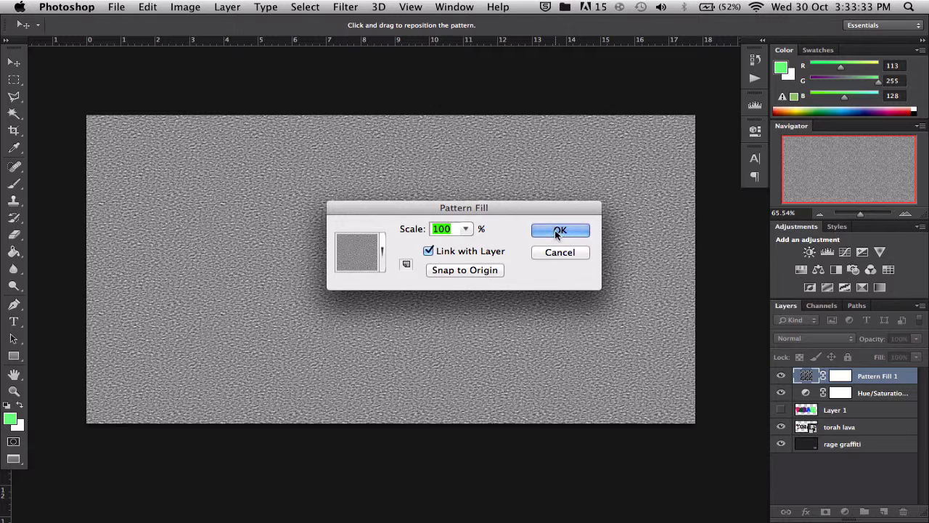
click(561, 229)
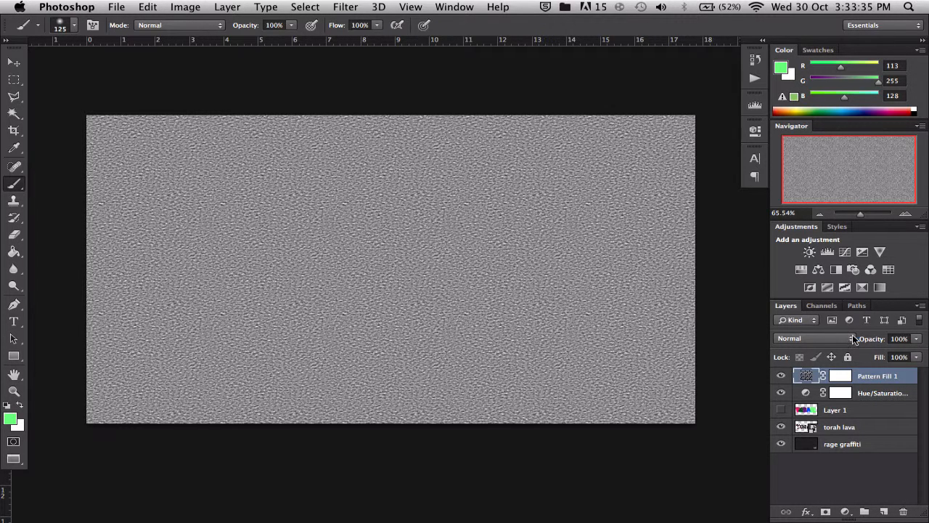
Set the Pattern Fill 1 layer's blend mode to Overlay.
click(790, 337)
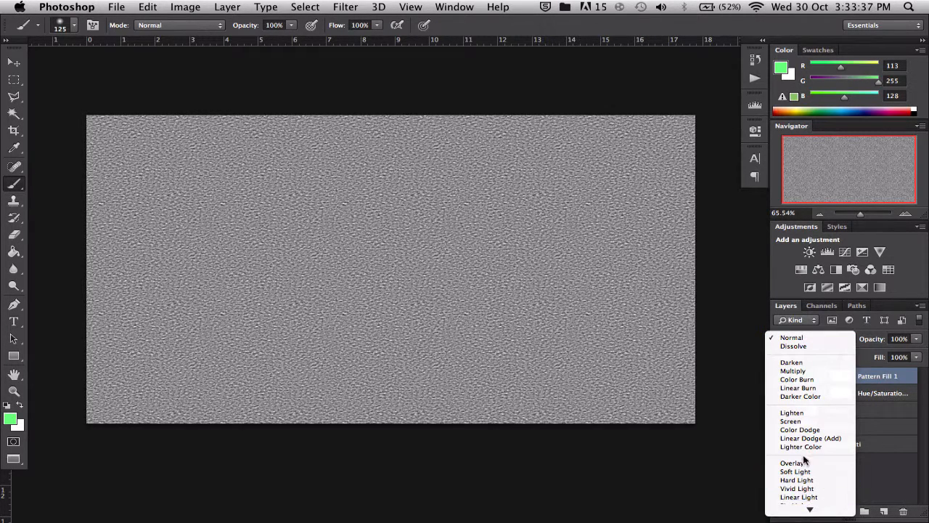
click(793, 462)
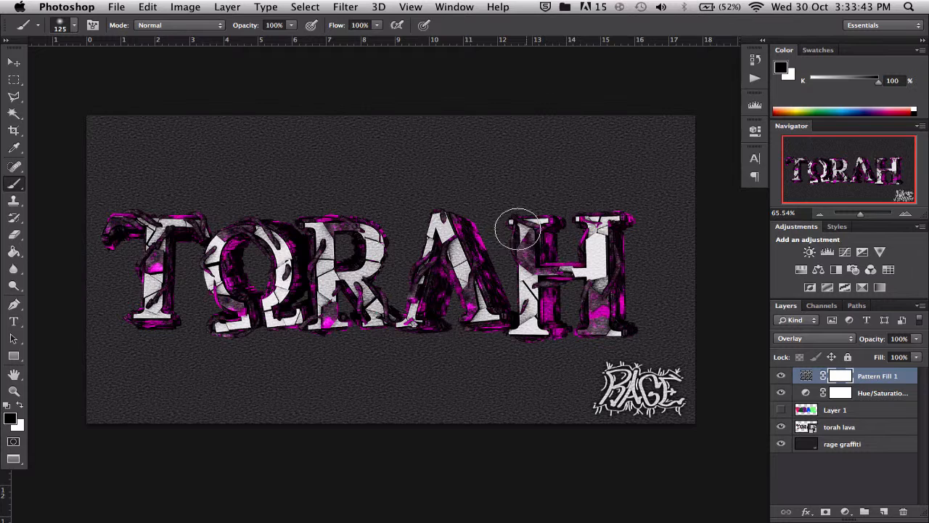
mouse_move(652, 159)
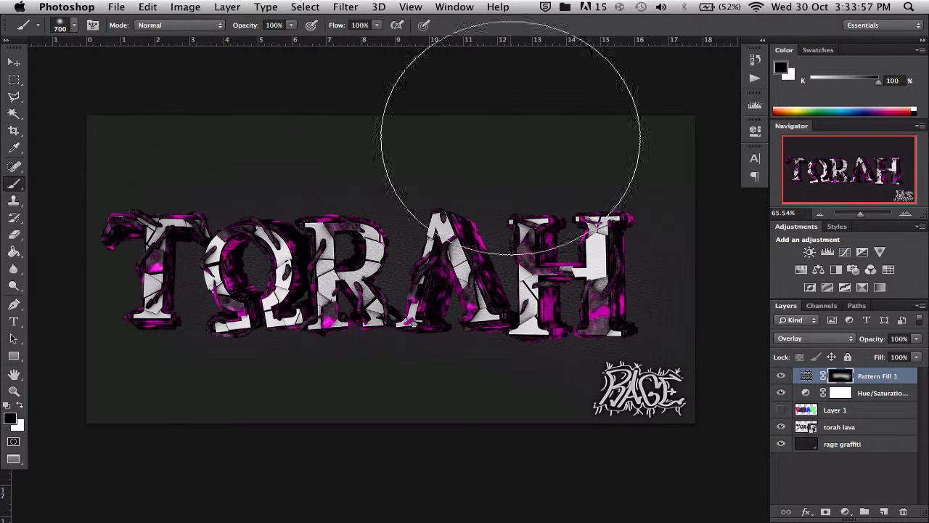
mouse_move(639, 291)
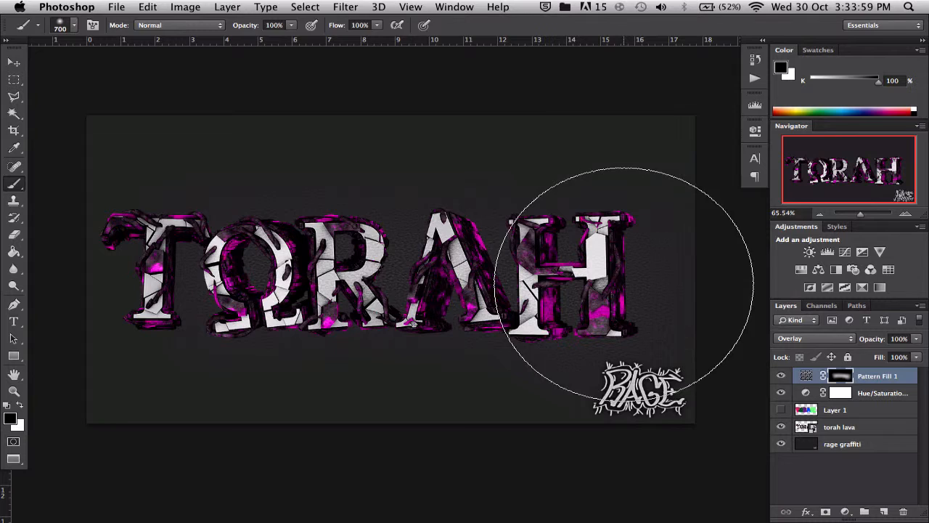
Switch to the Move tool after masking the texture off the background.
click(13, 61)
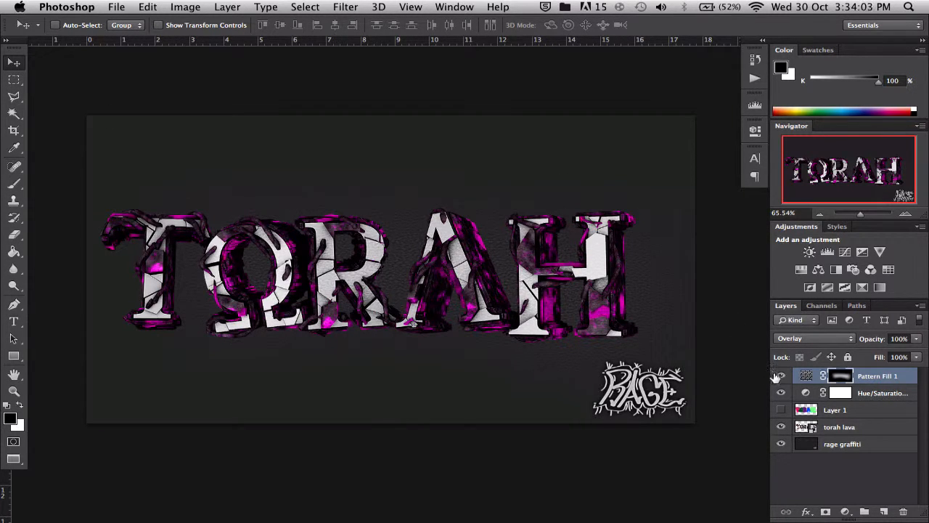
click(782, 375)
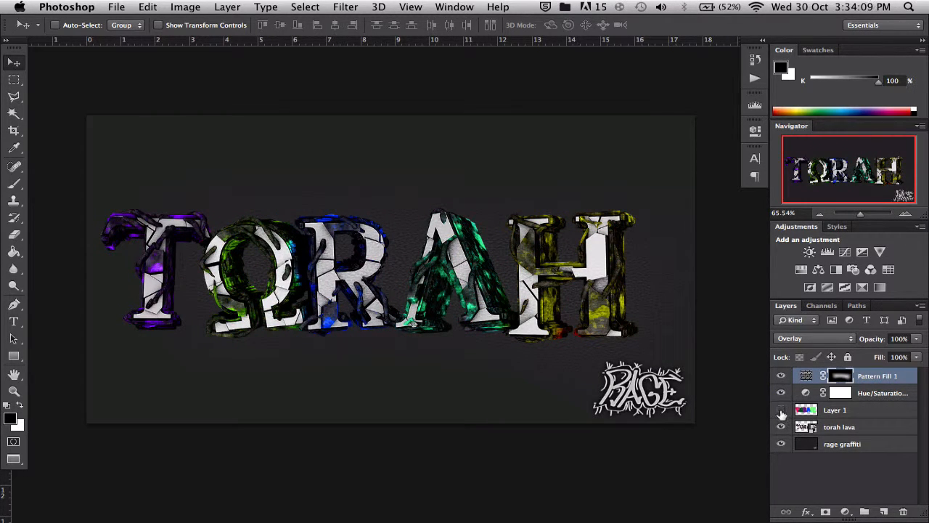
click(781, 409)
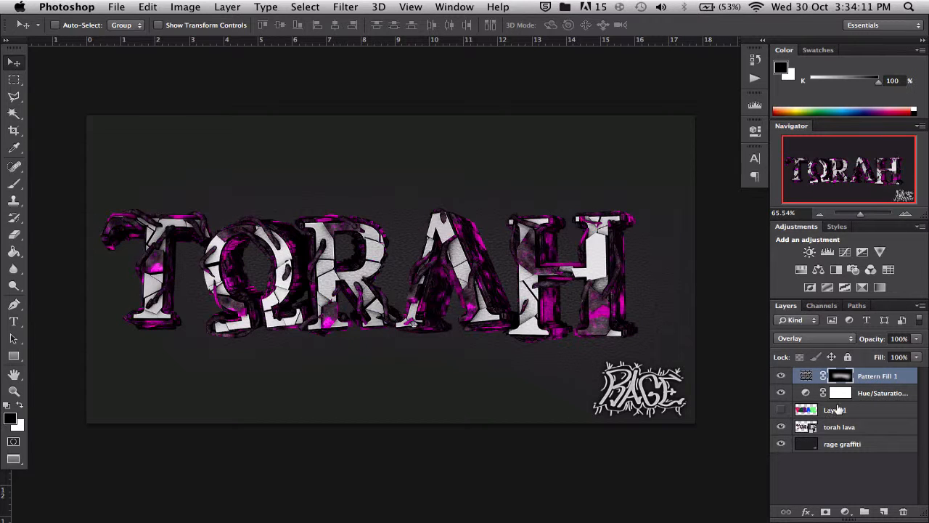